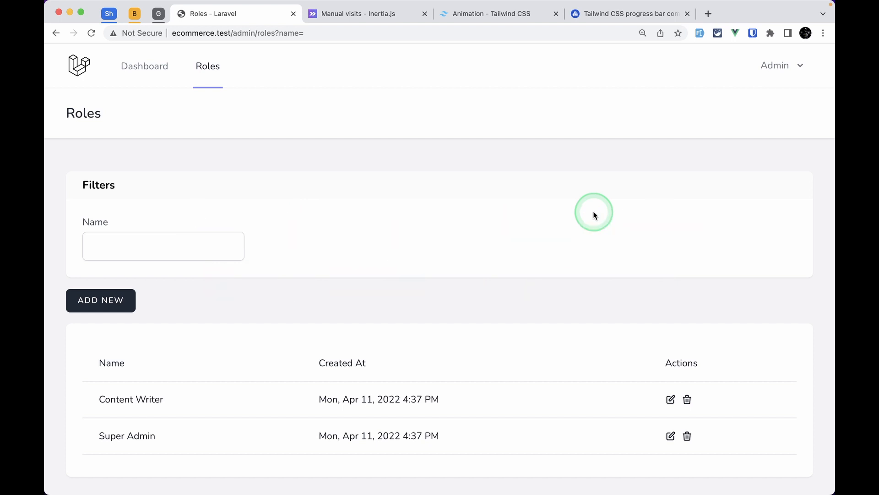
mouse_move(109, 118)
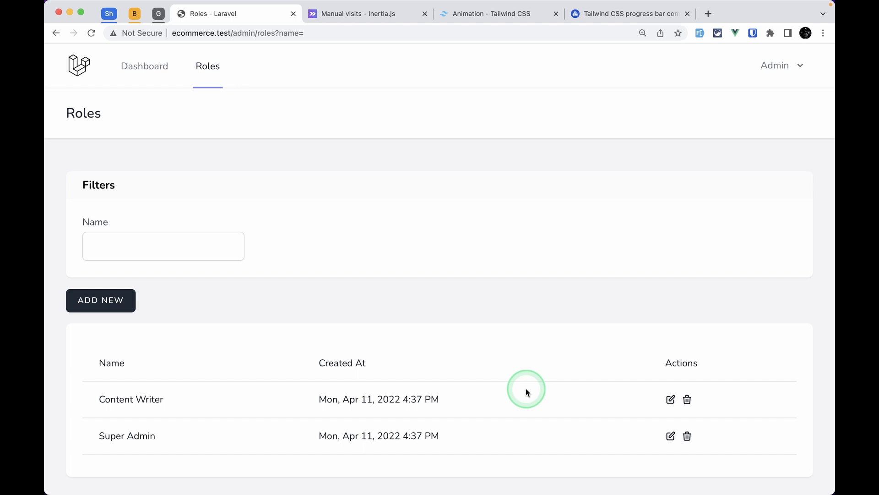
Step: Filter the roles table by the name 'admin' so only Super Admin remains
left_click(163, 245)
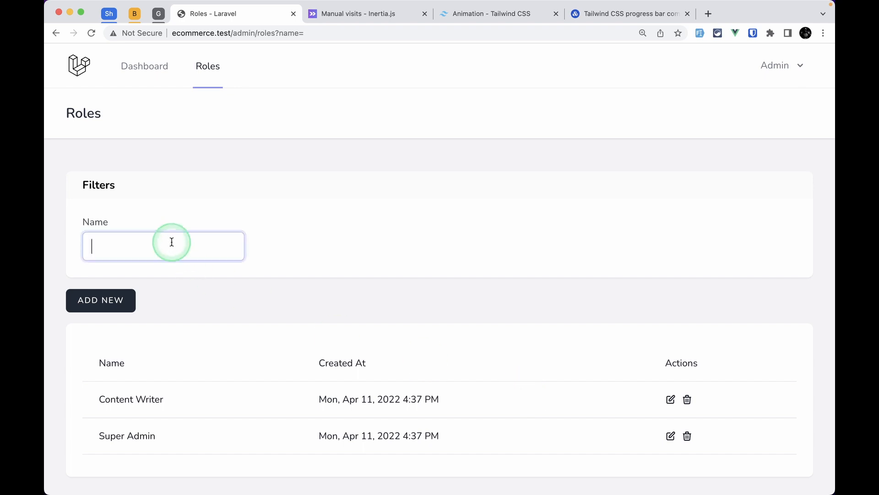
type("admin")
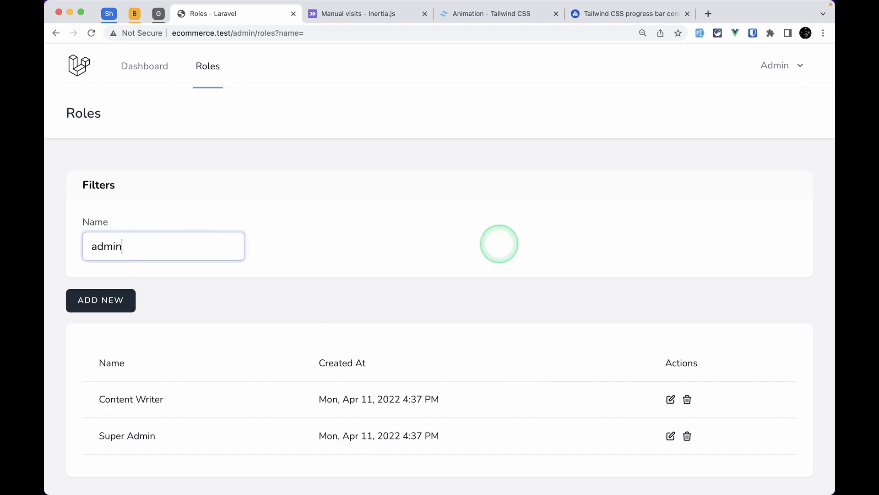
type("admin")
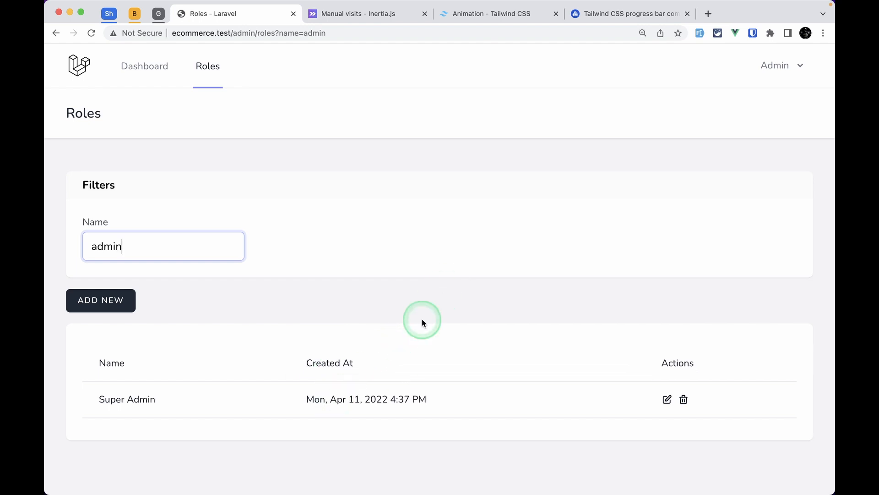
mouse_move(423, 386)
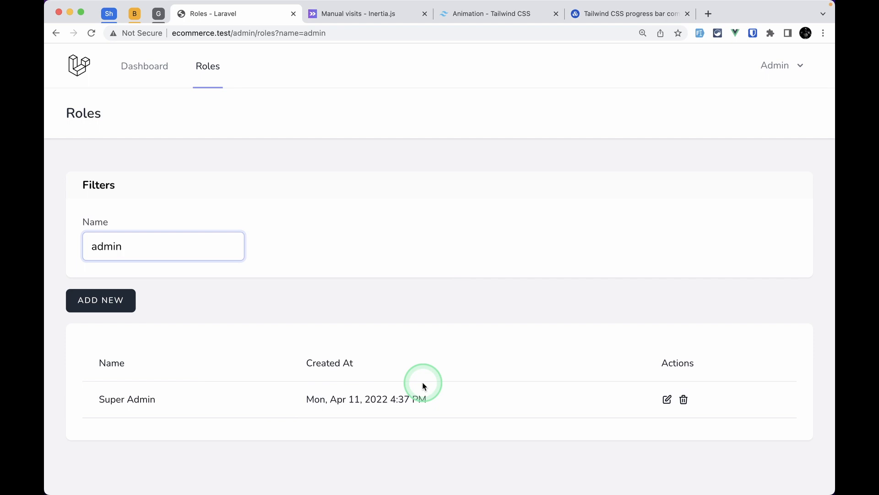
left_click(163, 247)
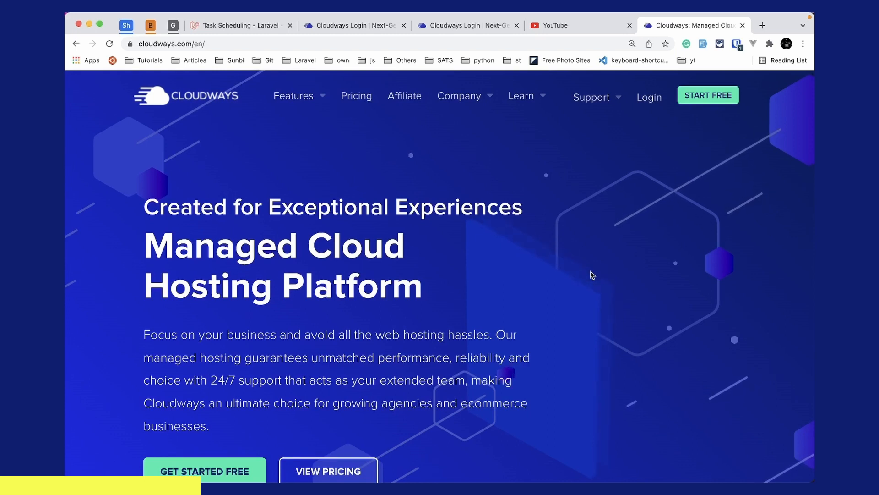
scroll("down", 3)
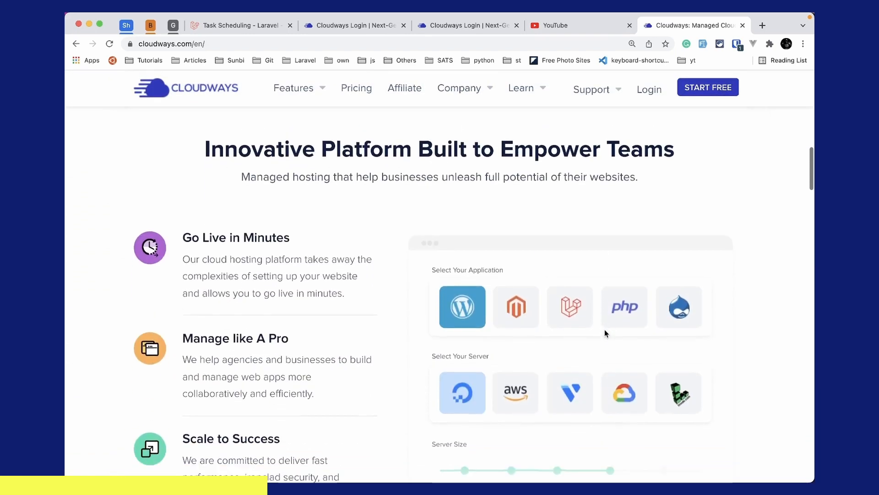
scroll("down", 3)
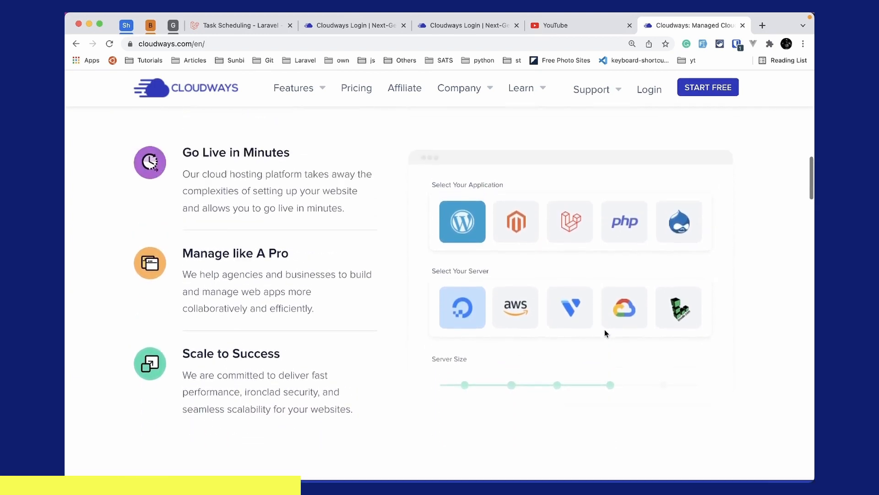
scroll("up", 3)
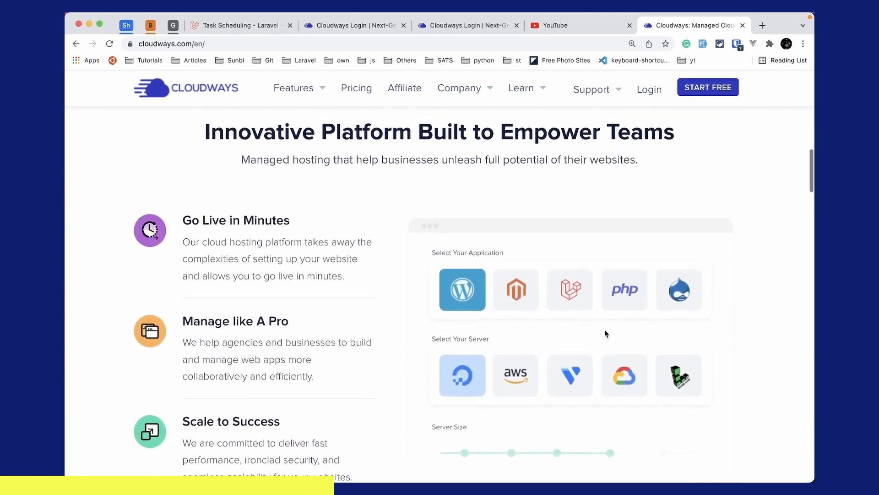
scroll("down", 3)
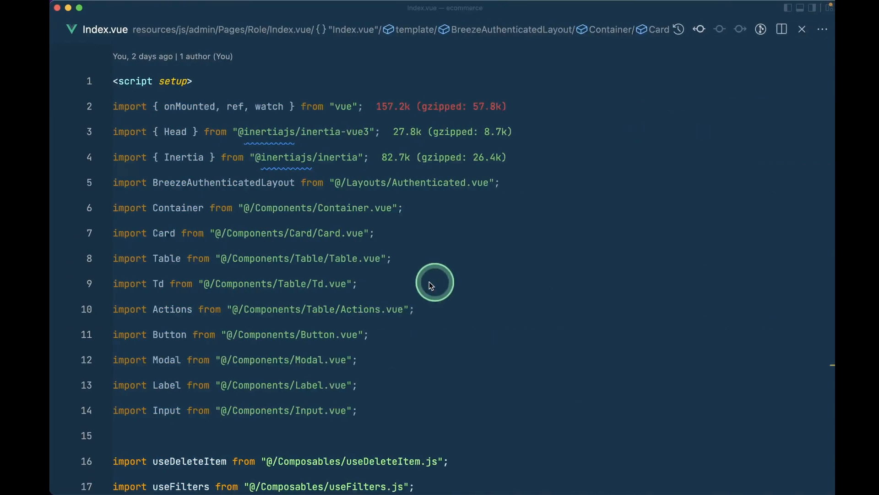
Step: Start a 'const isLoading =' declaration above fetchItemsHandler in useFilters.js
scroll("down", 3)
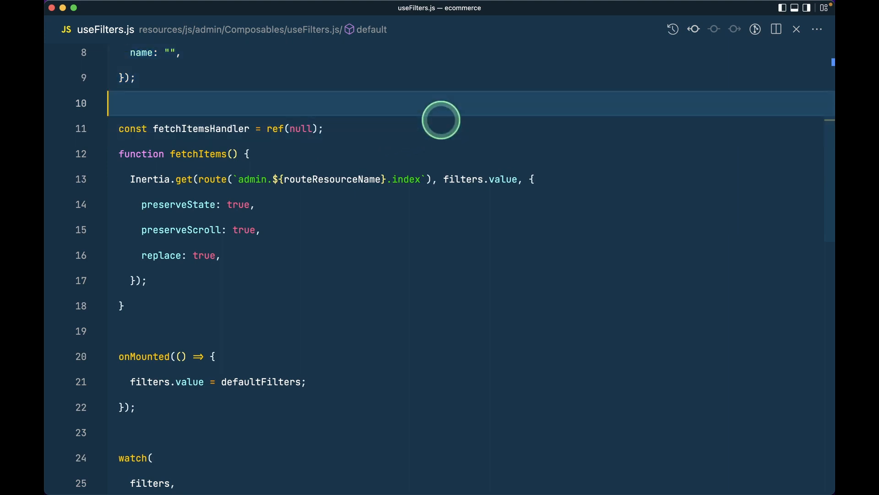
type("const isLoading =")
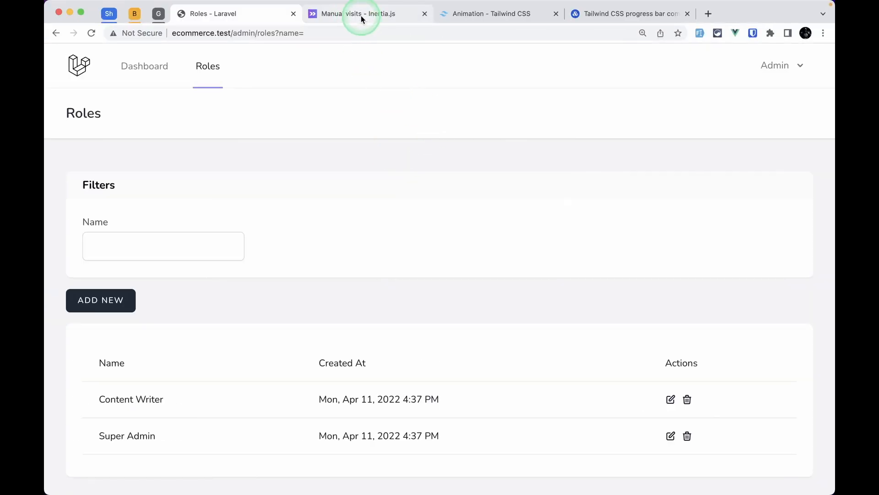
Step: Bring up the Inertia.js Manual visits guide with its onBefore and onFinish options
left_click(364, 14)
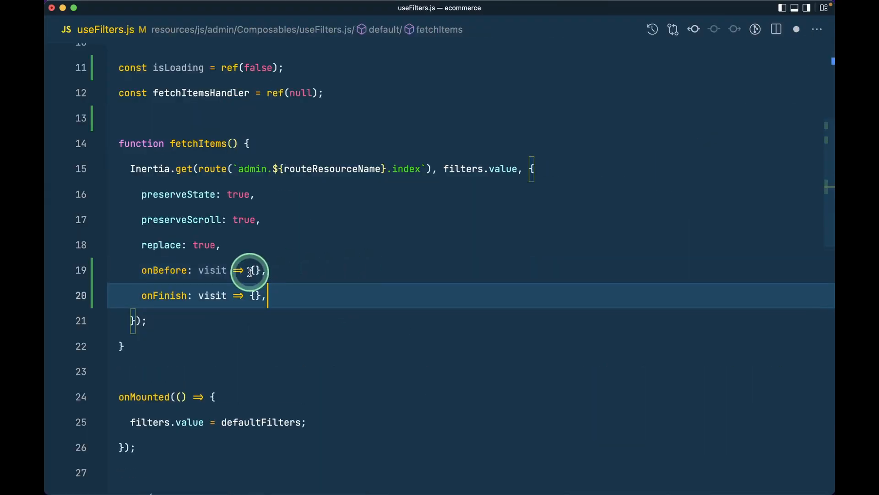
mouse_move(185, 270)
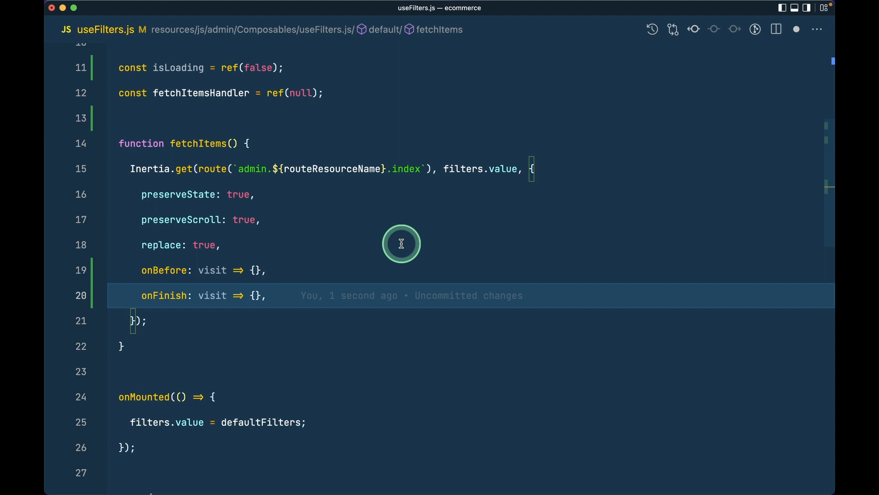
mouse_move(276, 252)
type("()")
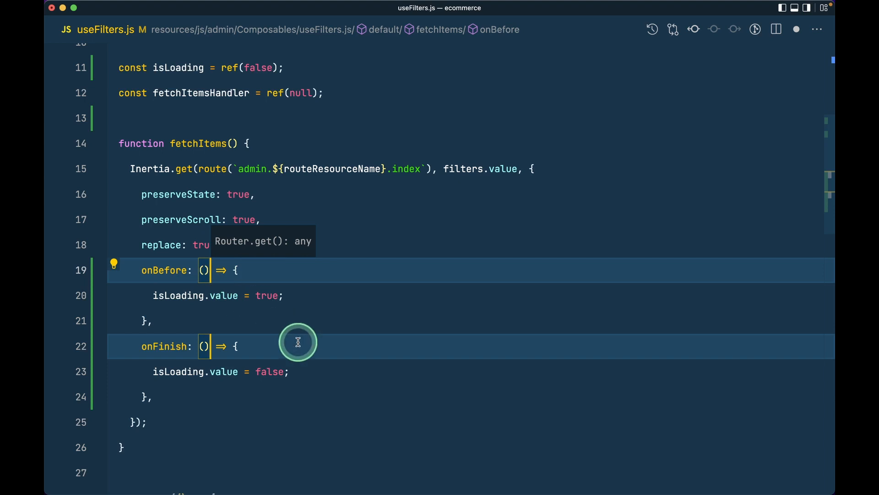
Step: Add isLoading to the object returned from useFilters
left_click(179, 81)
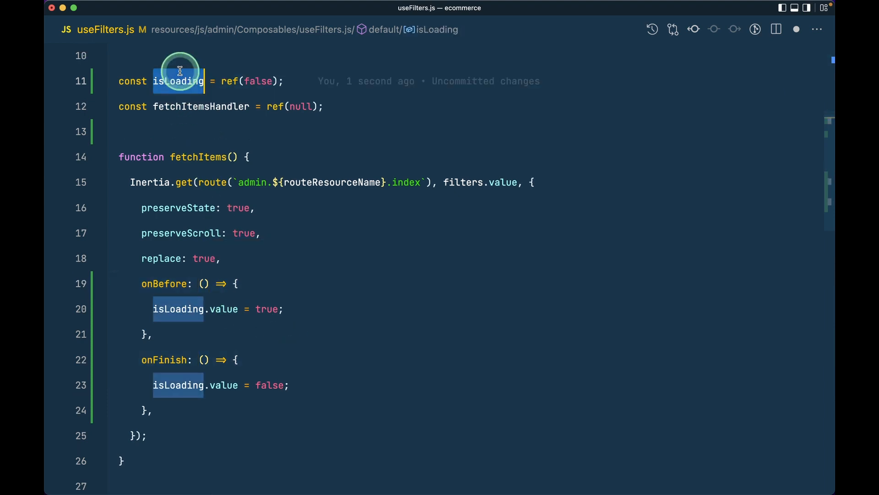
scroll("down", 3)
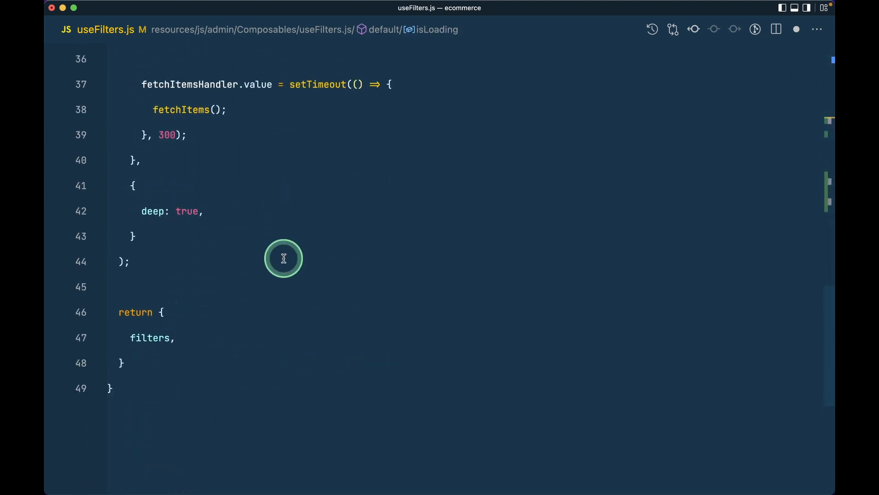
type("isLoading } = useFilters({")
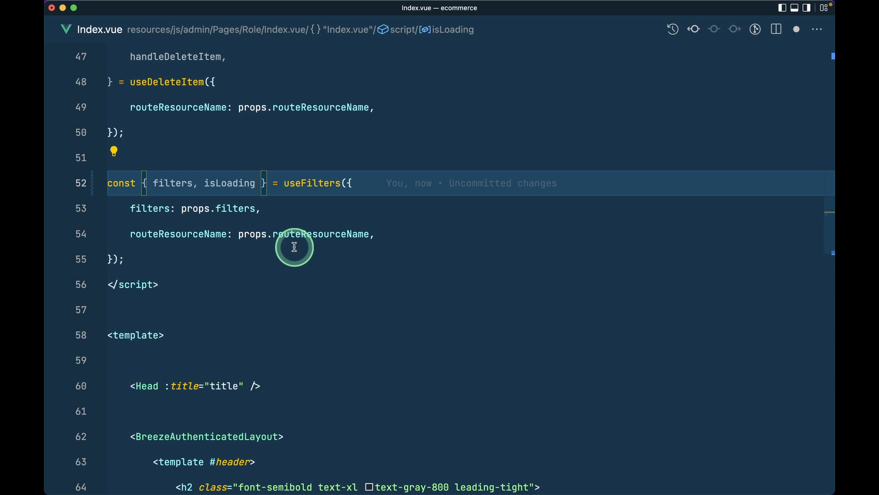
Step: Destructure isLoading in Index.vue and bind :is-loading="isLoading" on the filters Card
left_click(255, 183)
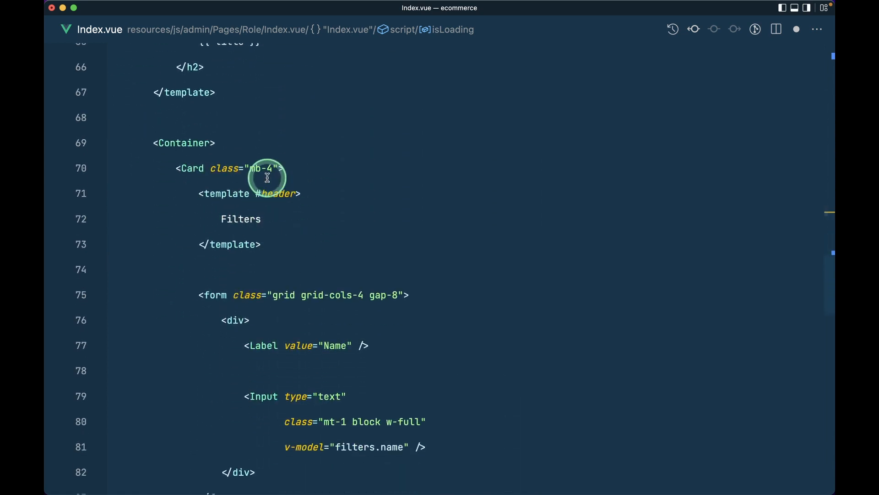
left_click(283, 168)
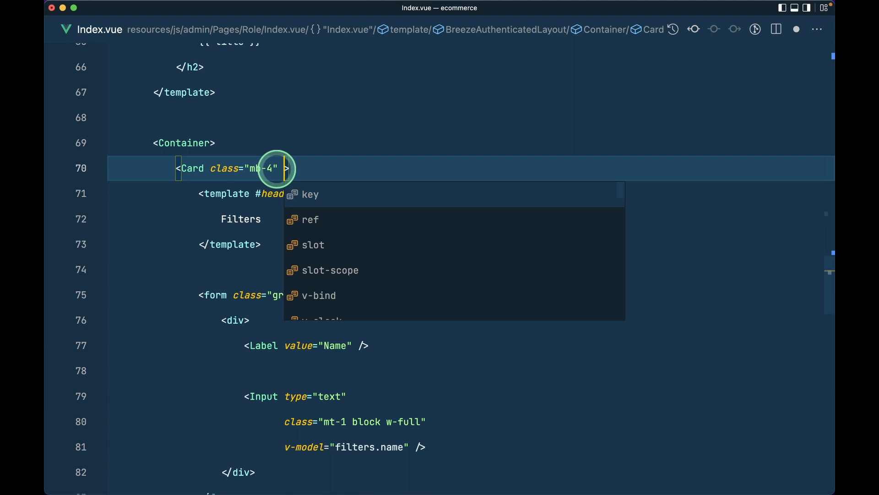
type(":is-load")
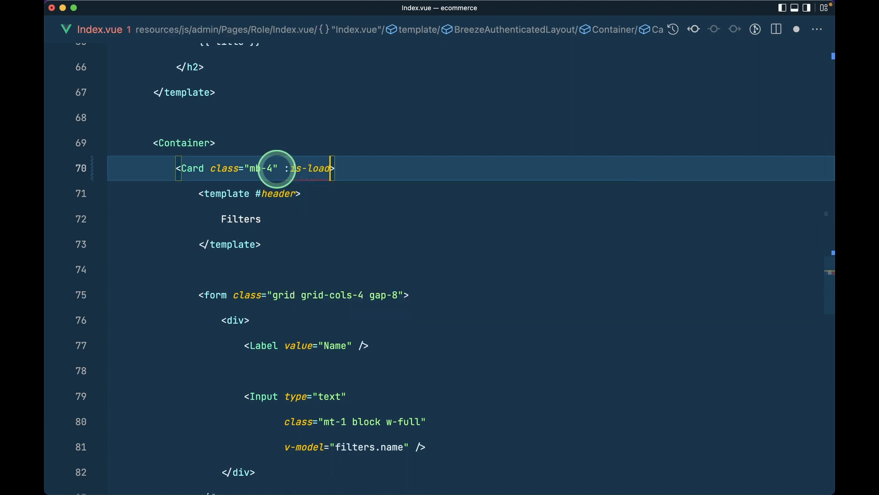
type("ing=\"isLoading\"")
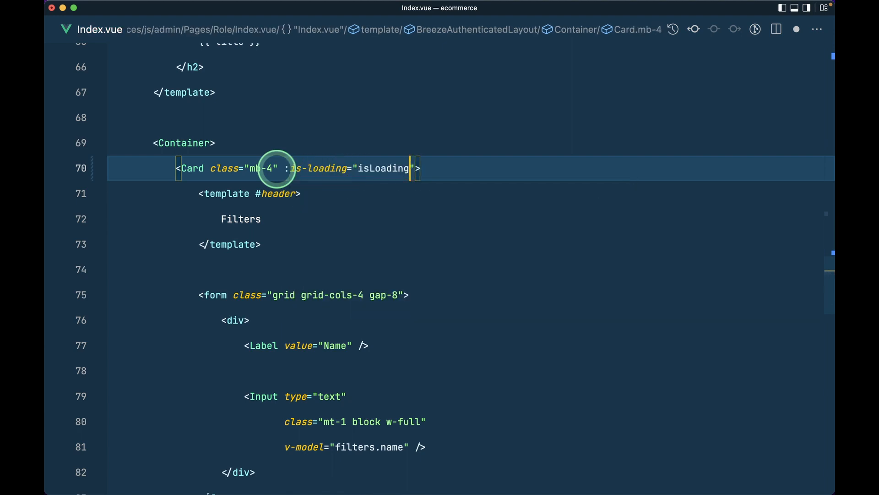
Step: Declare an isLoading Boolean prop with default false in Card.vue via defineProps
scroll("down", 3)
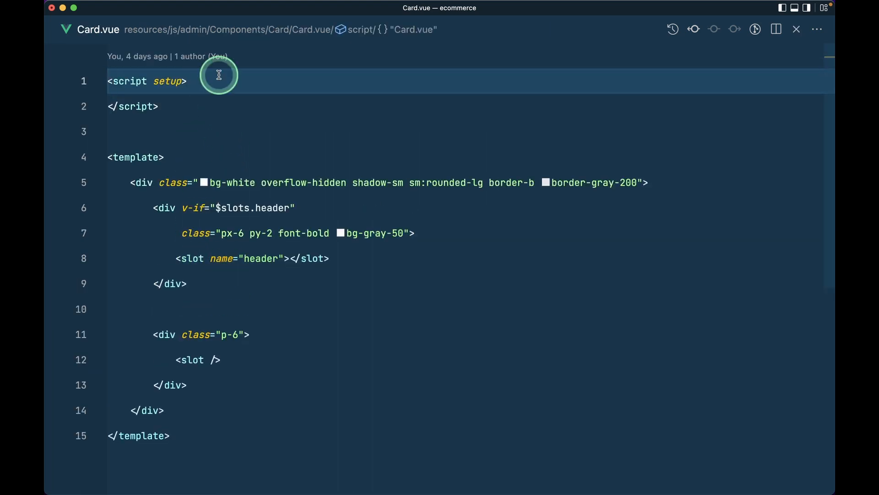
type("defineProps({")
type("type: Boolean,")
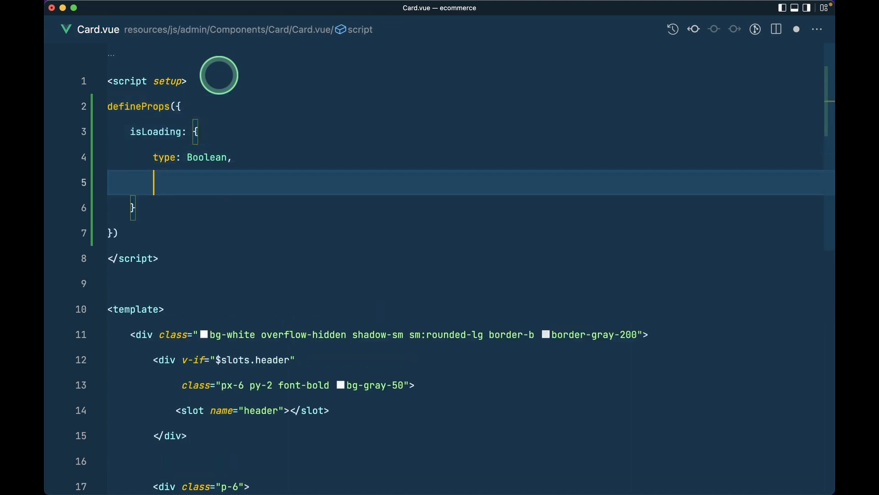
type("default: false,")
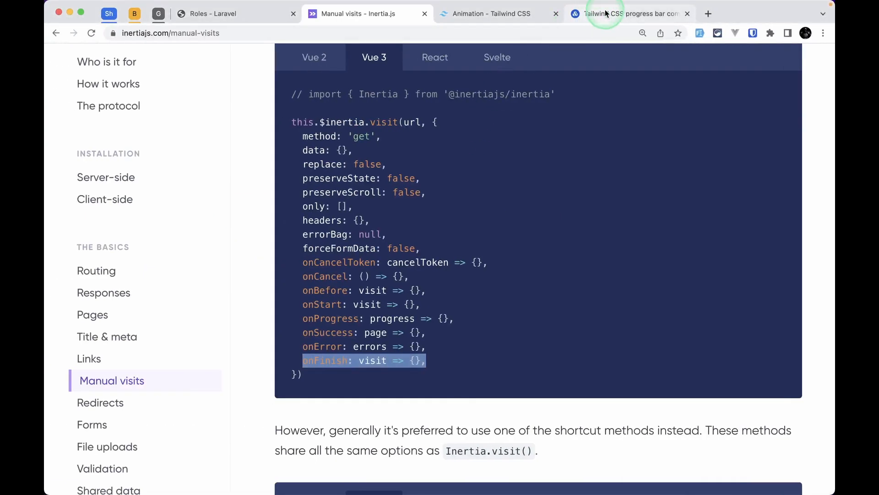
Step: Copy the basic progress bar HTML from the Tailwind Elements Progress docs
left_click(629, 14)
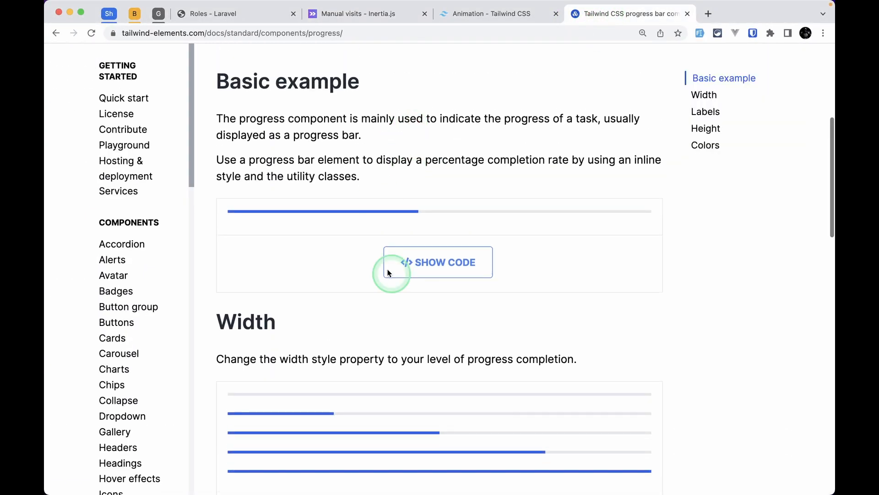
left_click(438, 262)
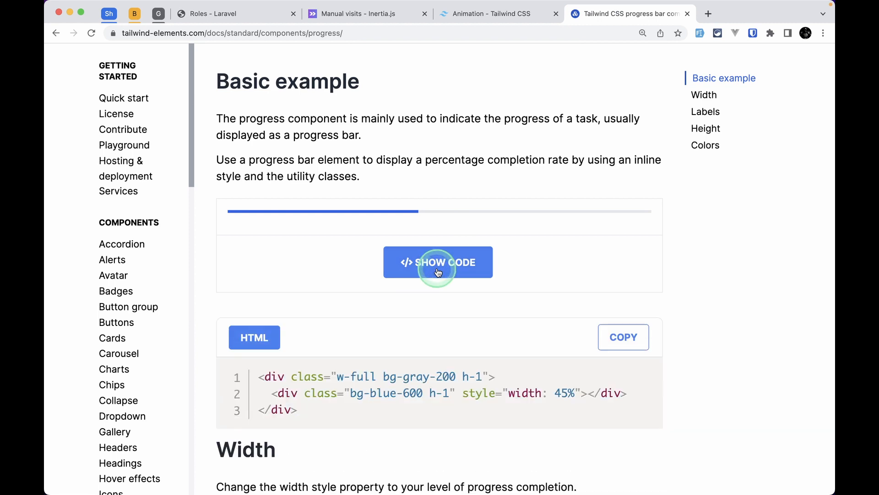
left_click(623, 336)
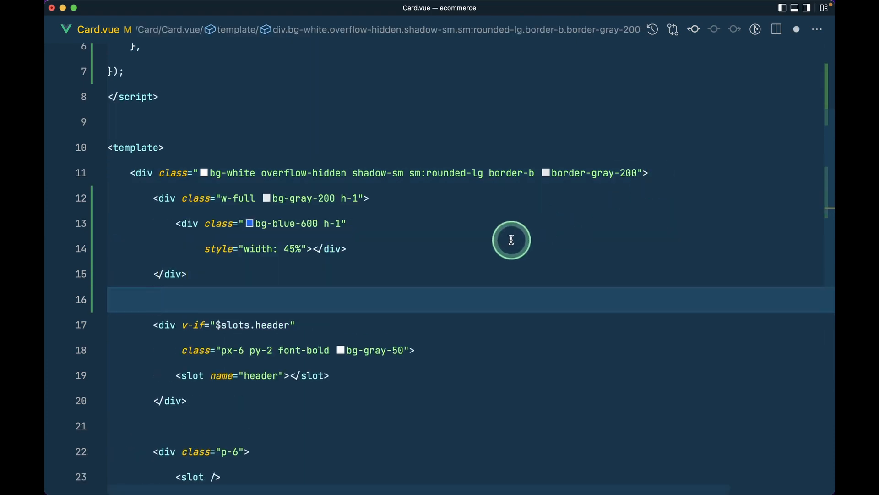
Step: Render the pasted progress bar in Card.vue only when isLoading, using v-if="isLoading"
scroll("down", 3)
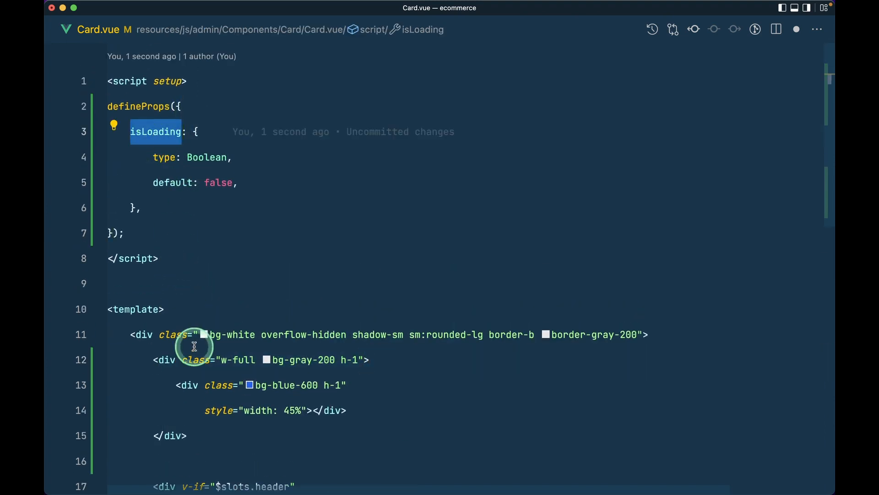
type("v-if=\"\"")
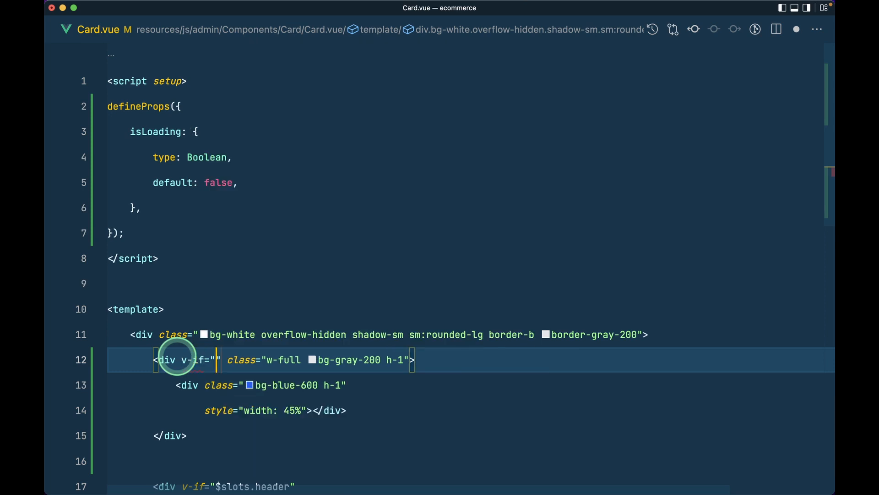
type("isLoading\"")
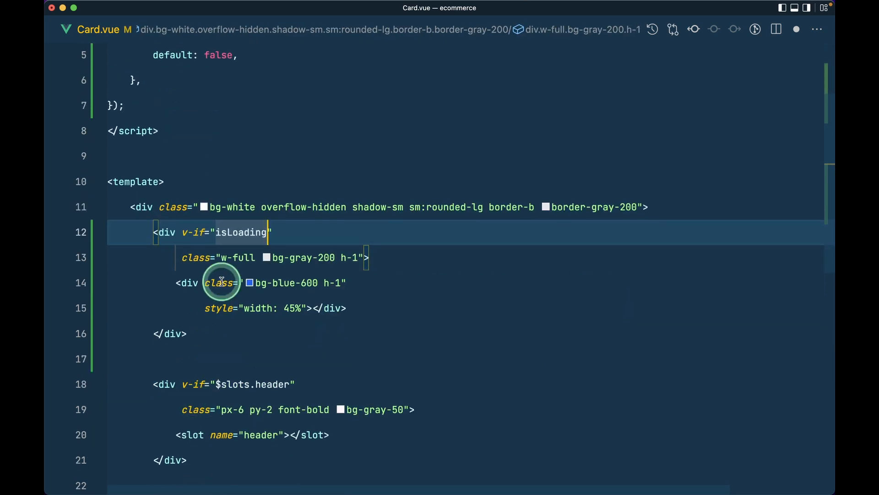
double_click(241, 232)
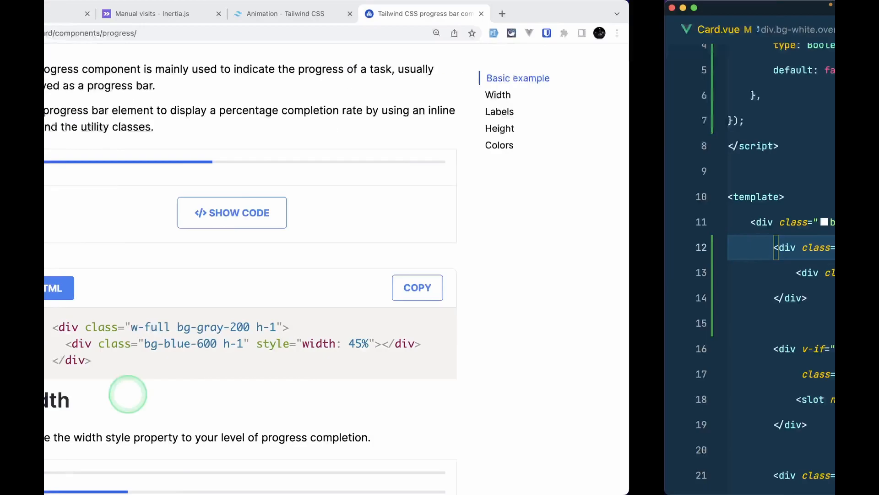
Step: Check the blue bar on the Roles page cards, then move to the Tailwind Animation docs
left_click(214, 14)
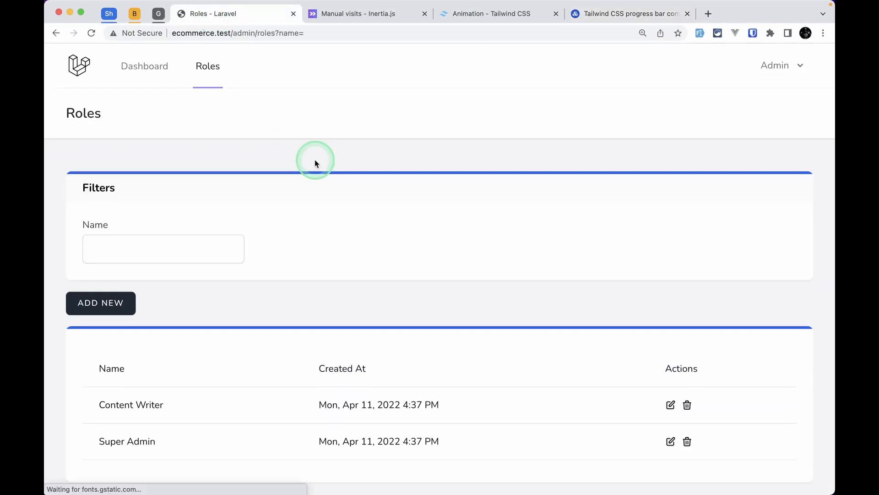
scroll("down", 3)
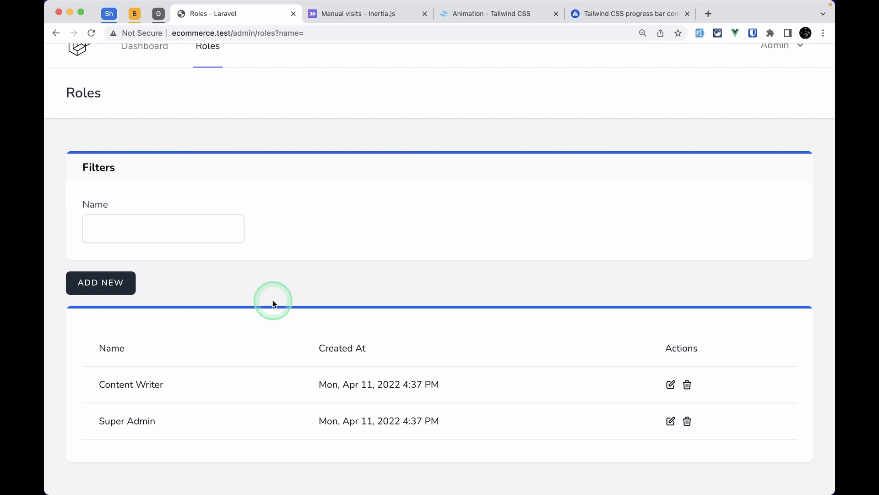
mouse_move(505, 297)
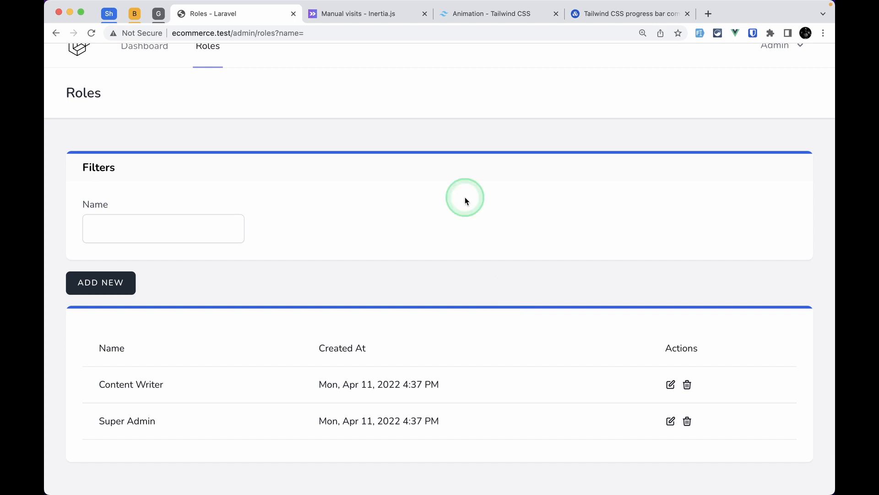
left_click(498, 14)
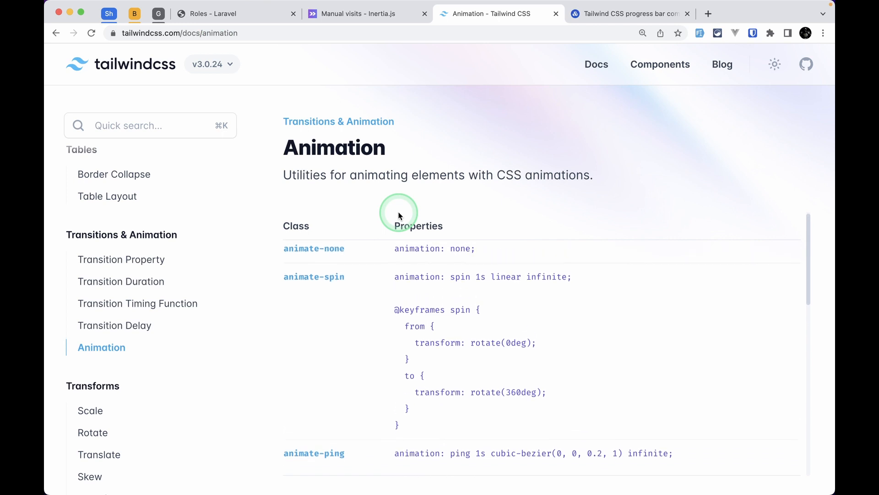
Step: Scroll the Animation docs to the Customizing your theme section with animation and keyframes config
scroll("down", 3)
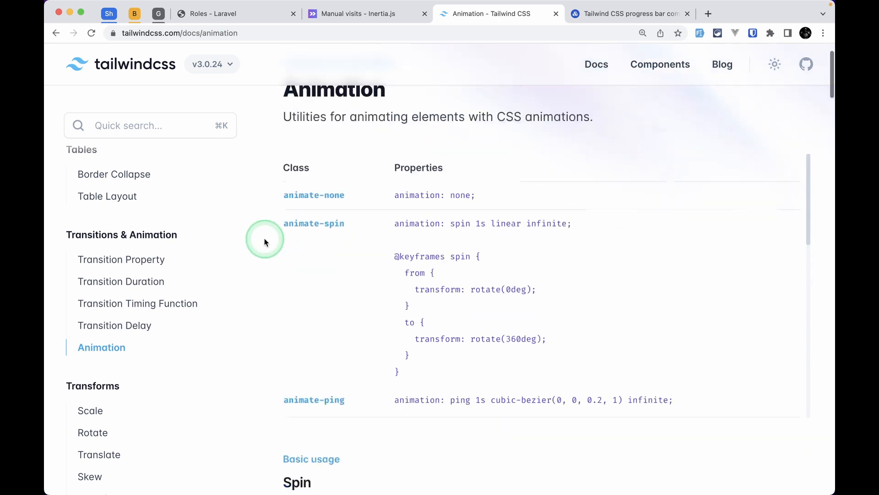
scroll("down", 3)
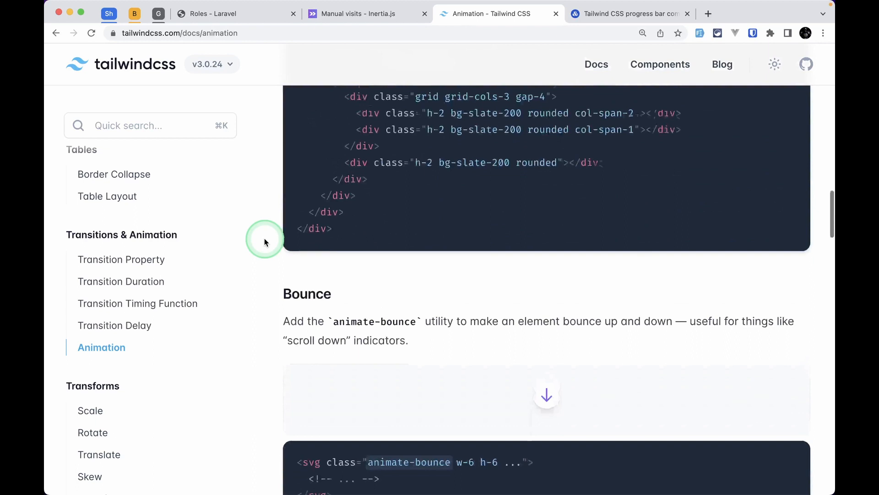
scroll("down", 3)
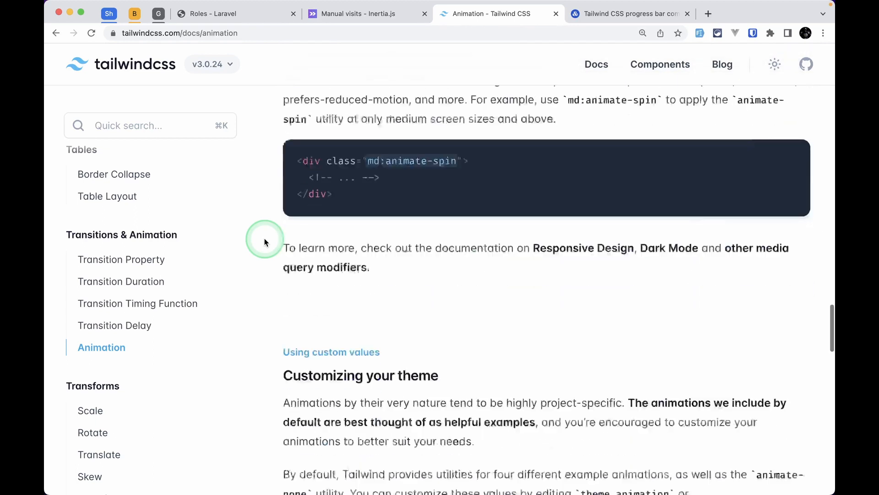
scroll("down", 3)
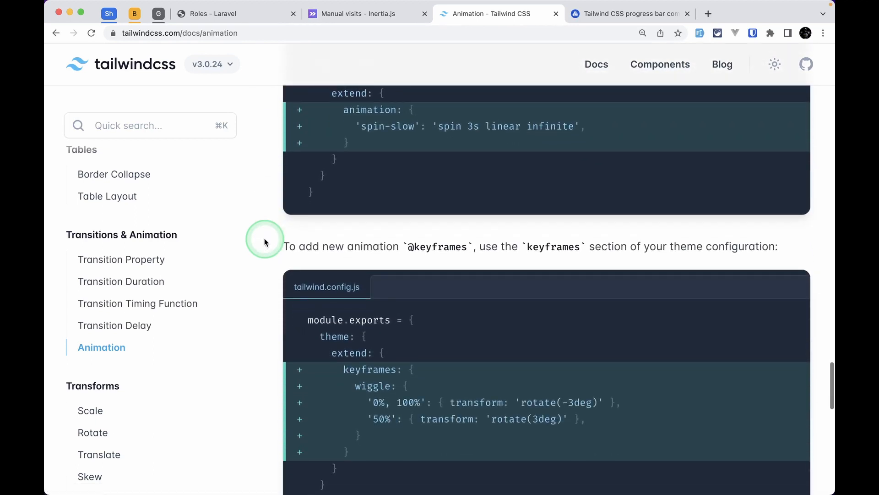
scroll("down", 3)
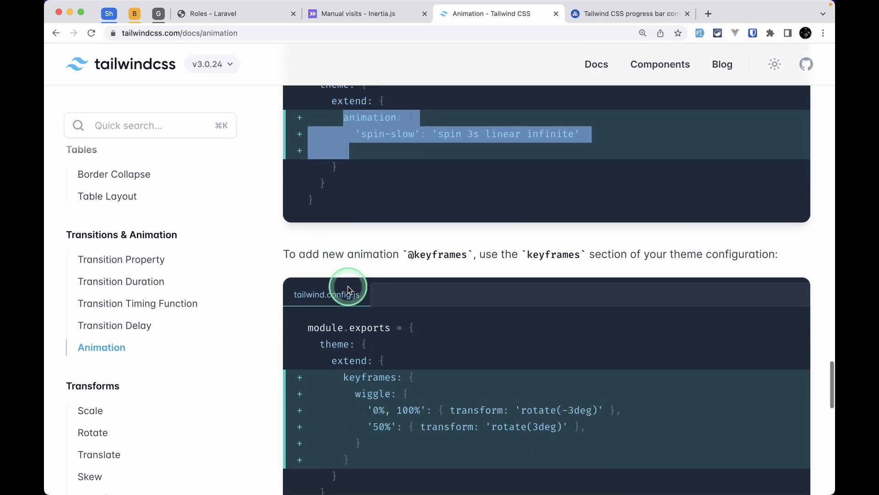
Step: Define the progress animation as 'progress 1s ease-in-out infinite' in tailwind.config.js
scroll("down", 3)
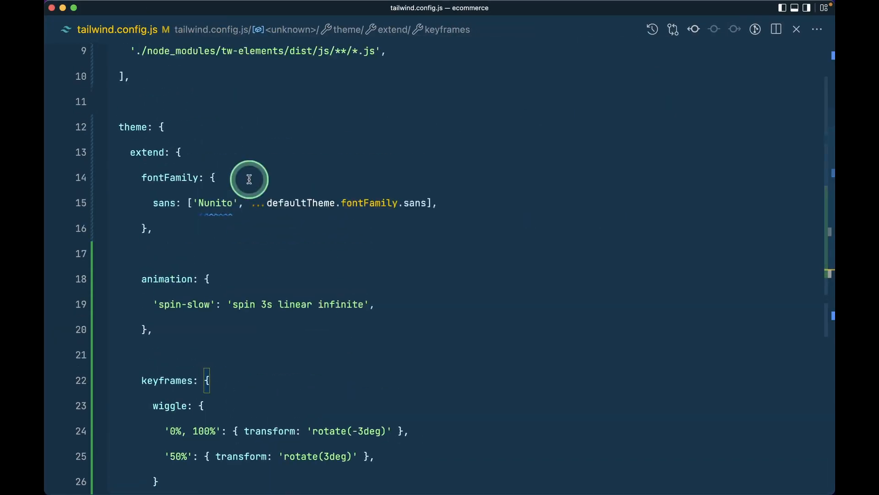
scroll("down", 3)
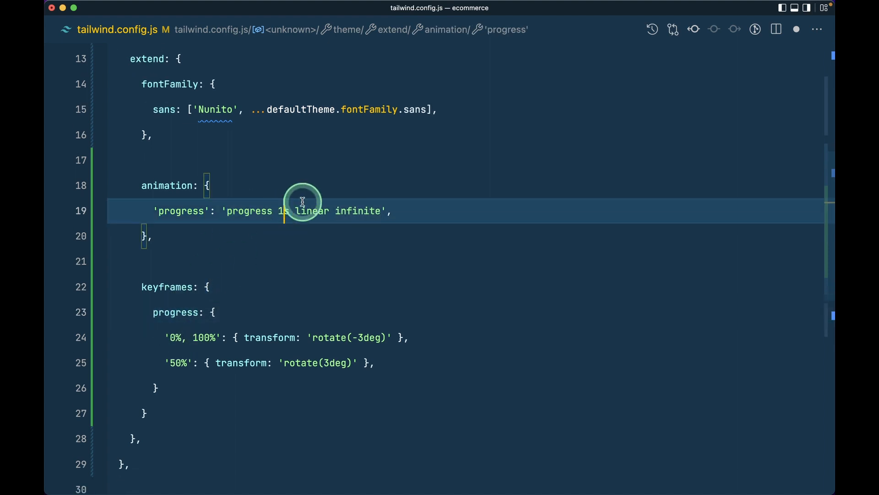
type("ease")
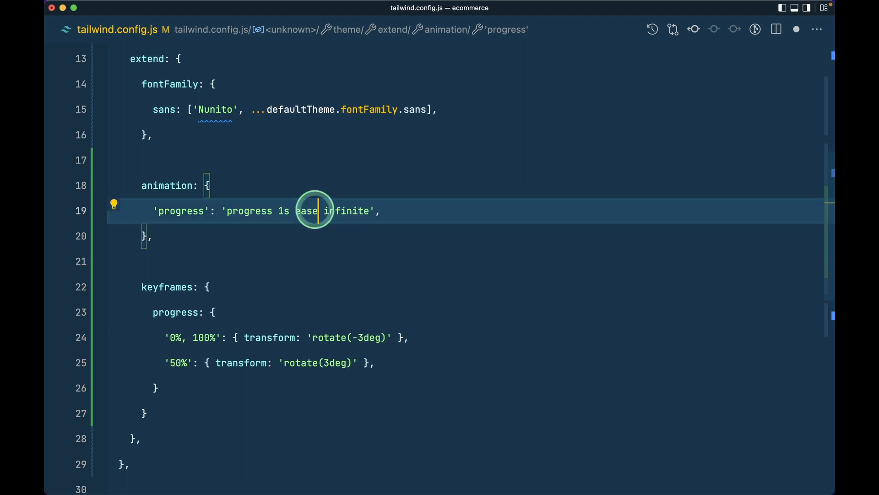
type("-in-out")
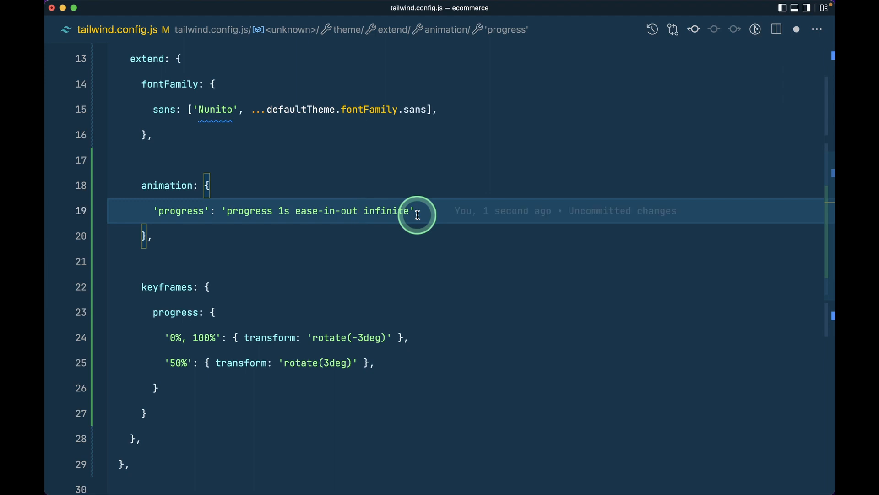
Step: Set the progress 0% keyframe to width '0%' and marginLeft '0%'
double_click(206, 337)
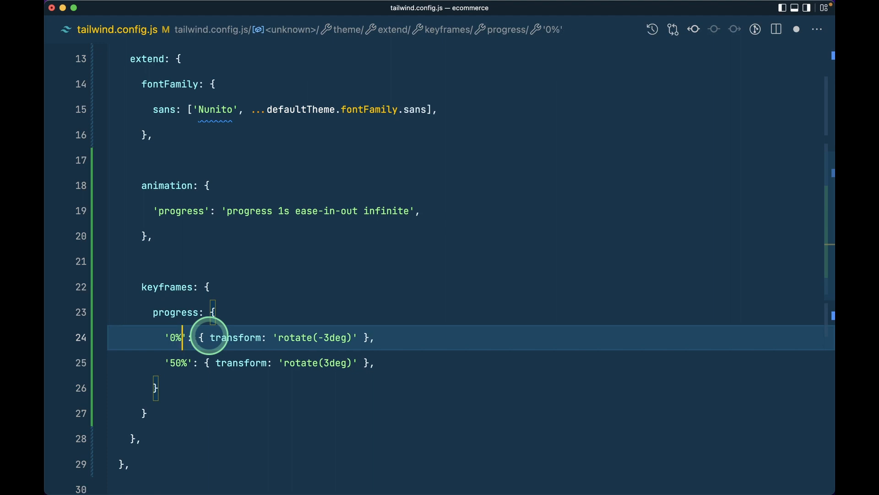
type("width: '0' },")
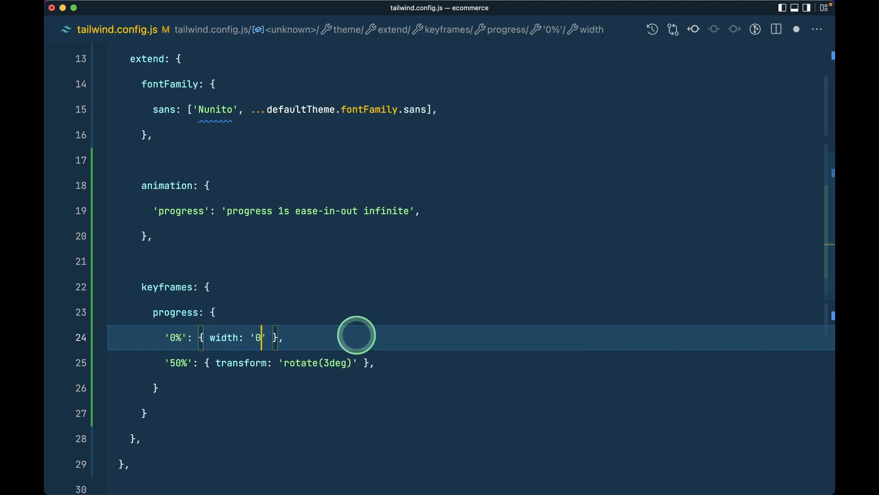
type("%', marginLeft: '0%")
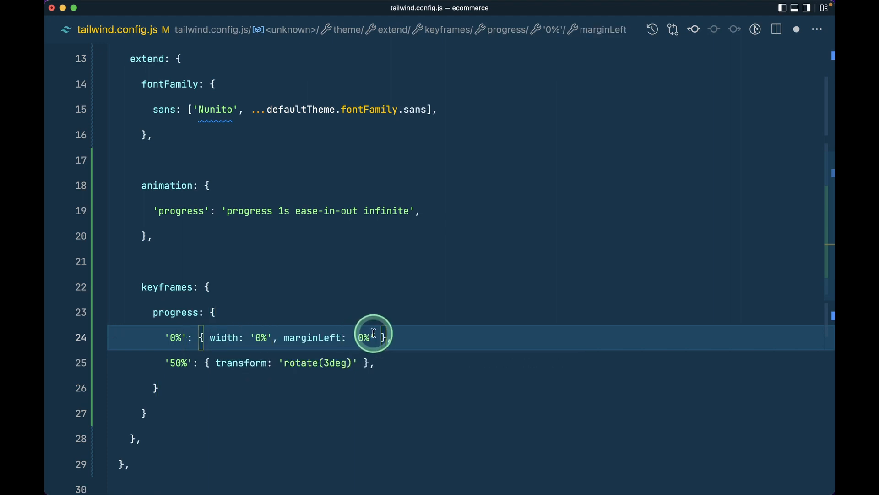
left_click(493, 14)
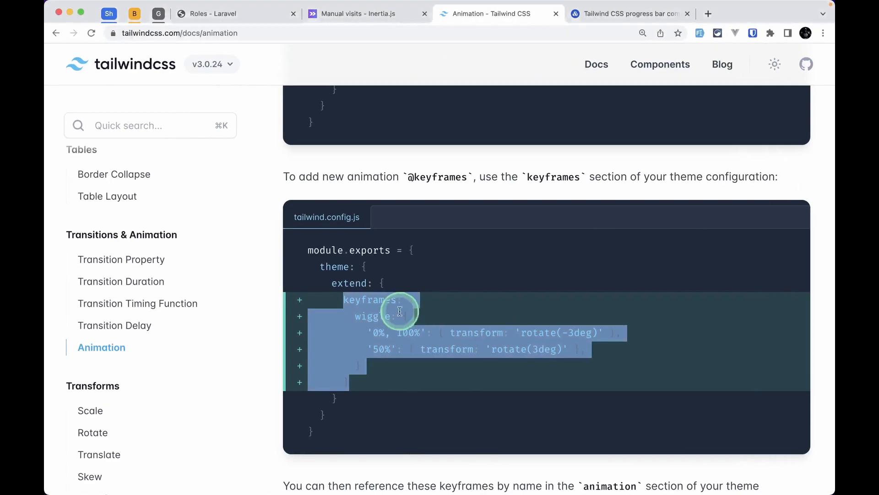
left_click(235, 14)
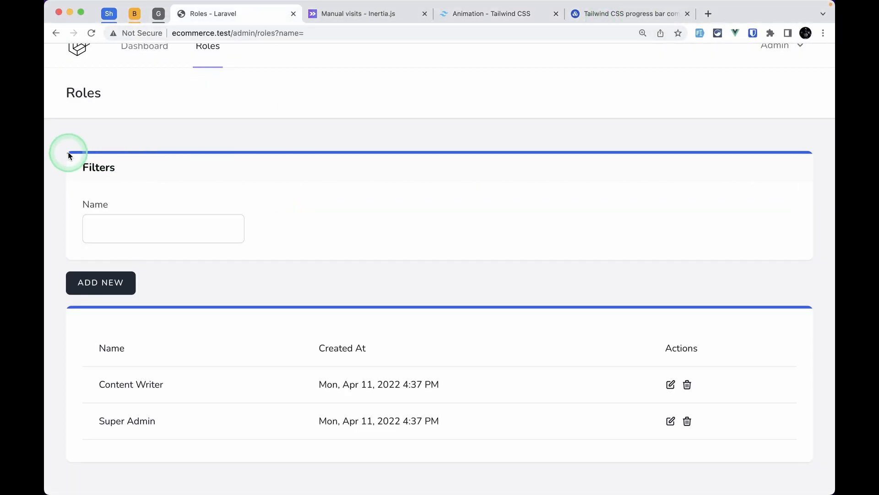
mouse_move(89, 158)
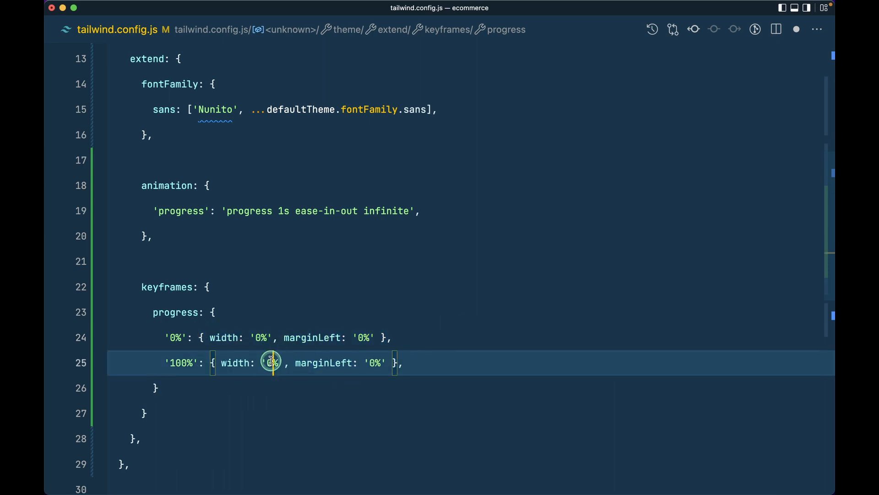
Step: Set the progress keyframes' 100% width to 50% with marginLeft 100%, then return to Card.vue's bar markup
type("50")
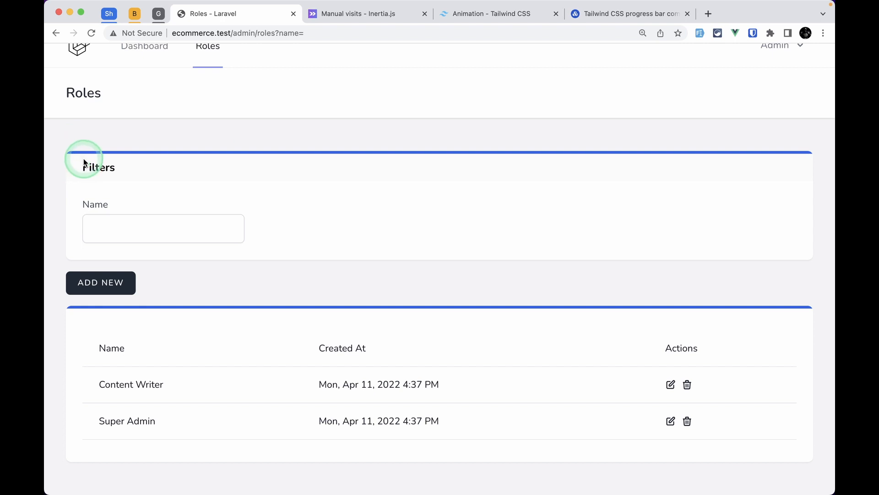
mouse_move(489, 169)
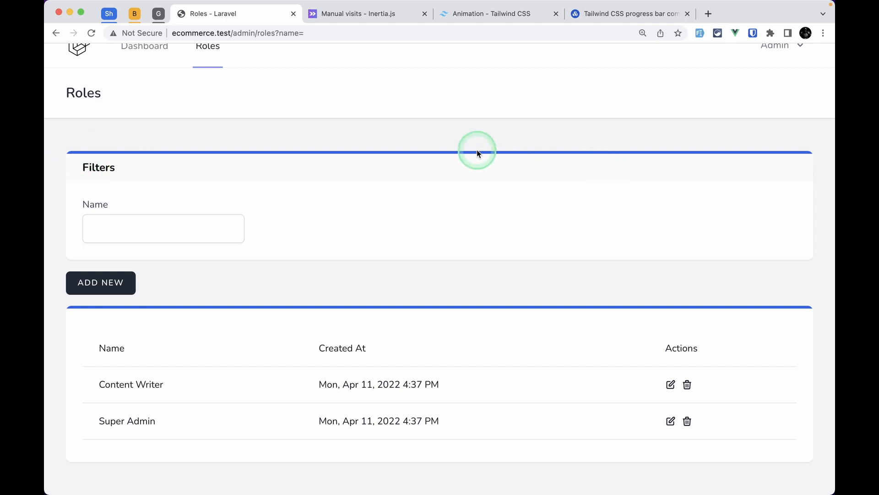
mouse_move(818, 153)
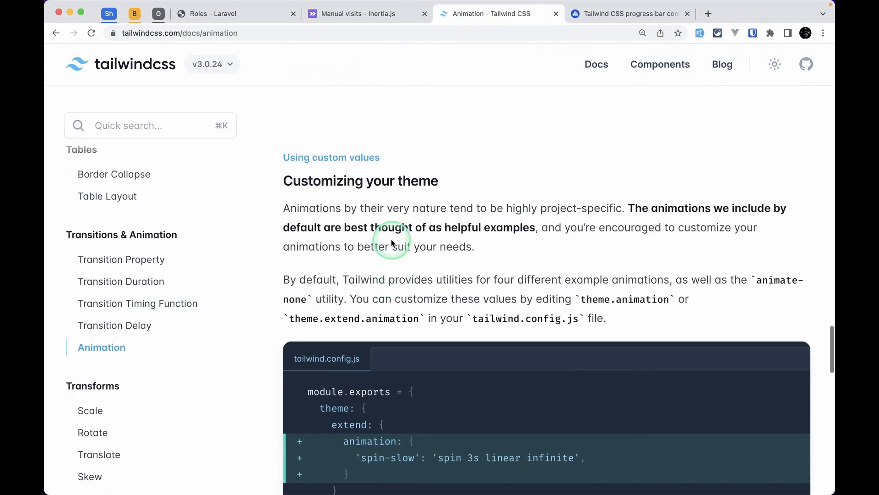
scroll("up", 3)
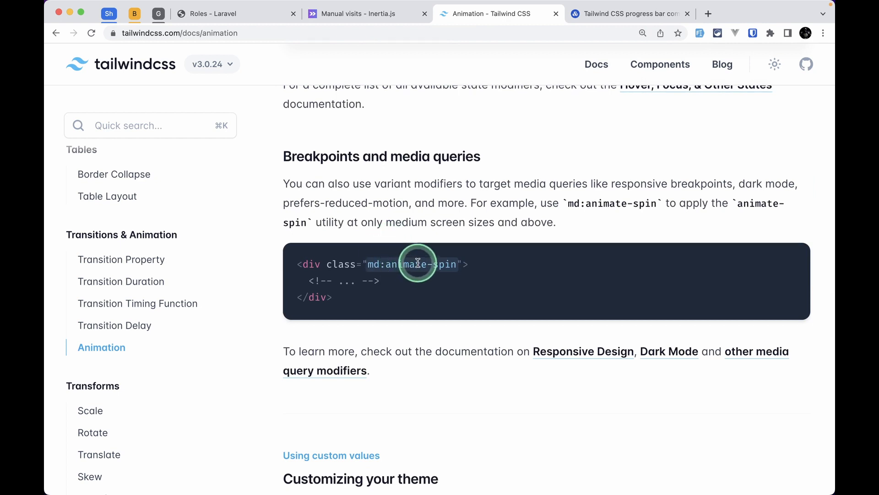
scroll("down", 3)
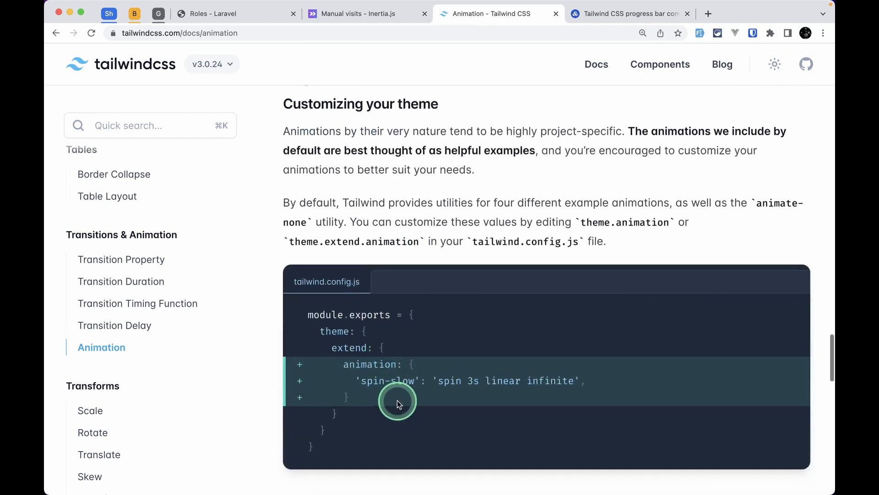
scroll("down", 3)
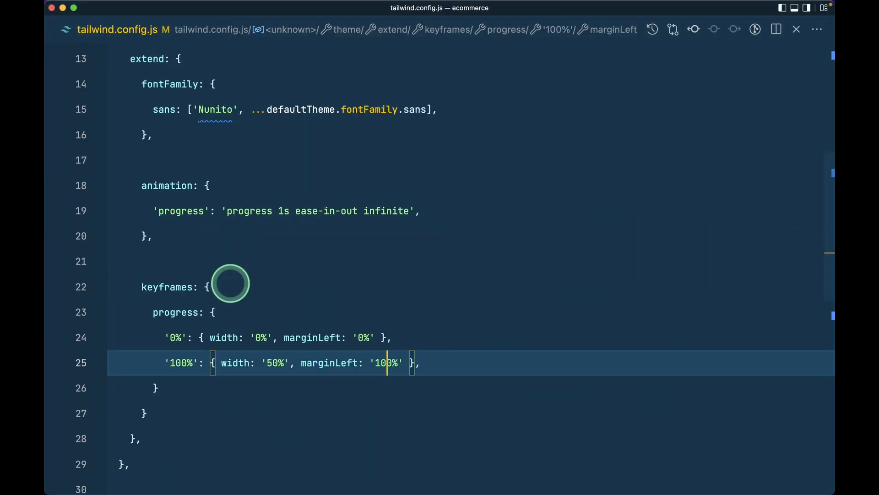
double_click(181, 211)
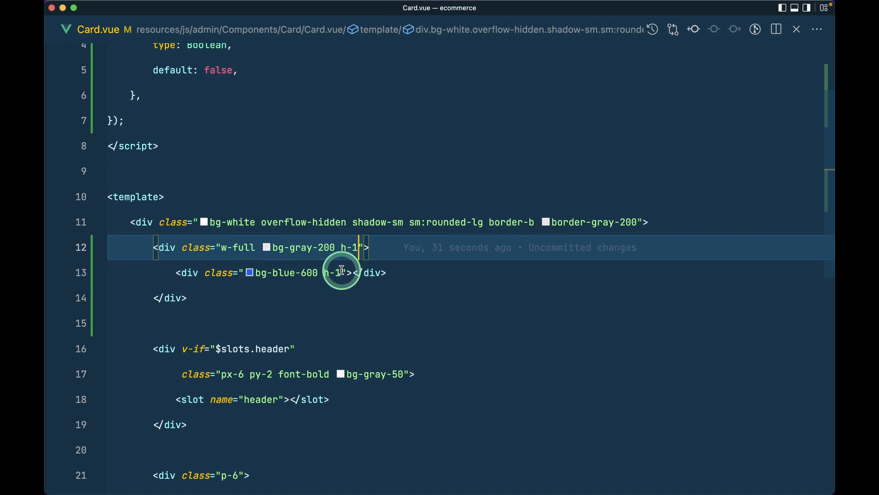
Step: Add animate-progress to the blue bar and start a v-if="isLoading" on the gray track div
type("anima")
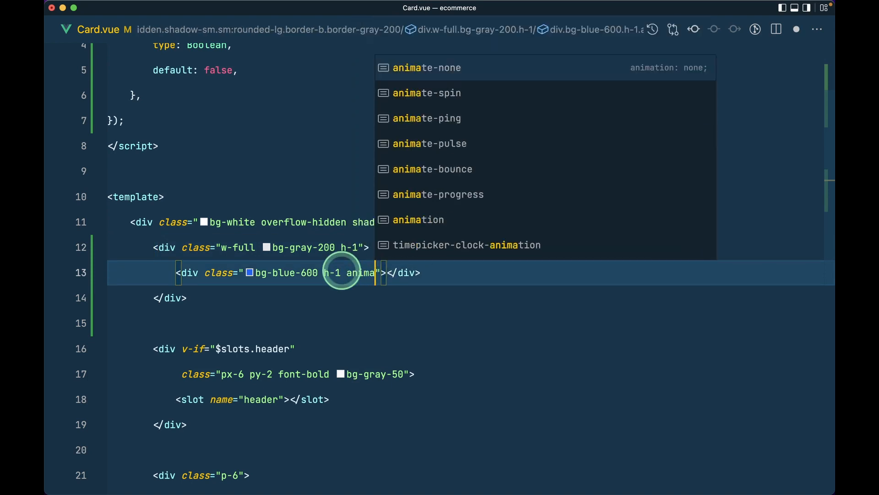
left_click(439, 194)
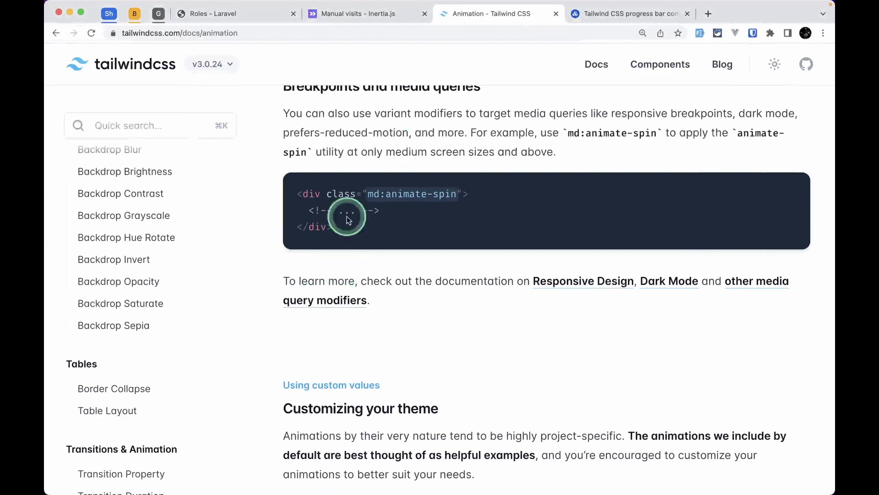
left_click(213, 14)
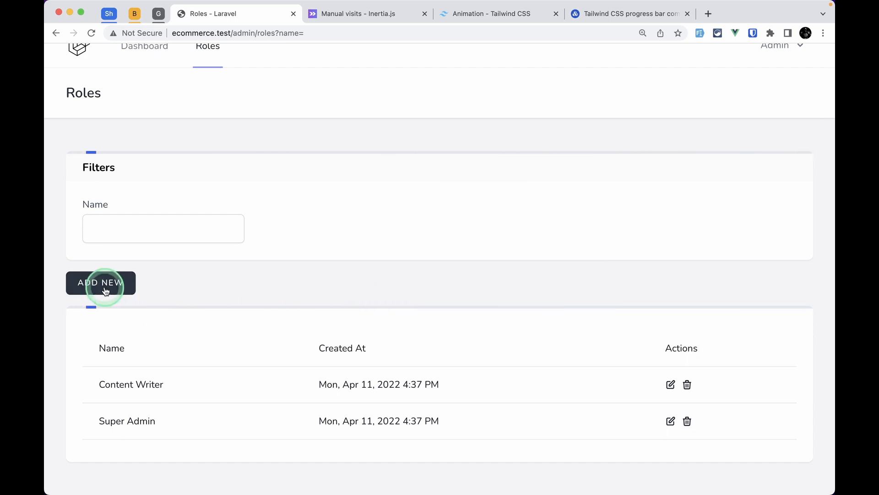
mouse_move(238, 313)
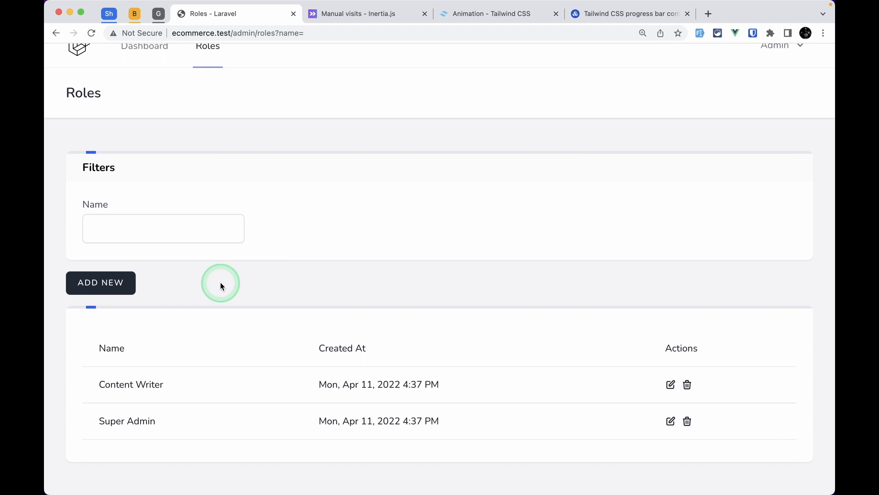
mouse_move(83, 312)
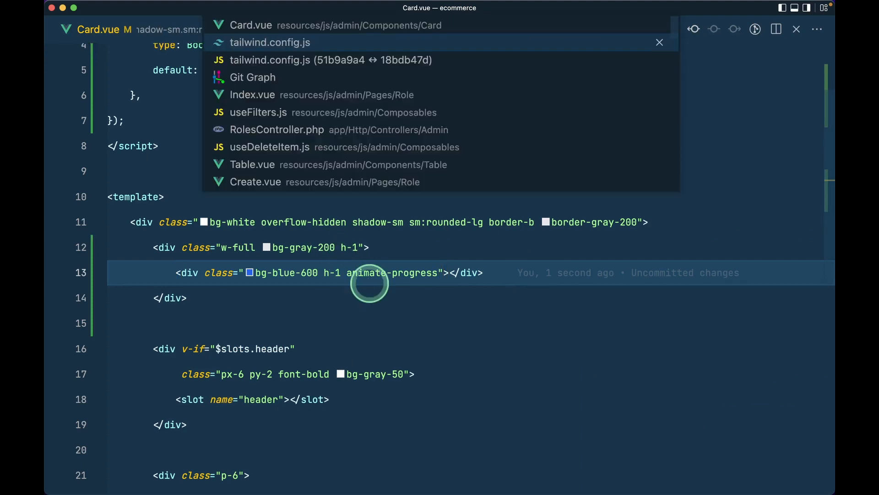
left_click(270, 42)
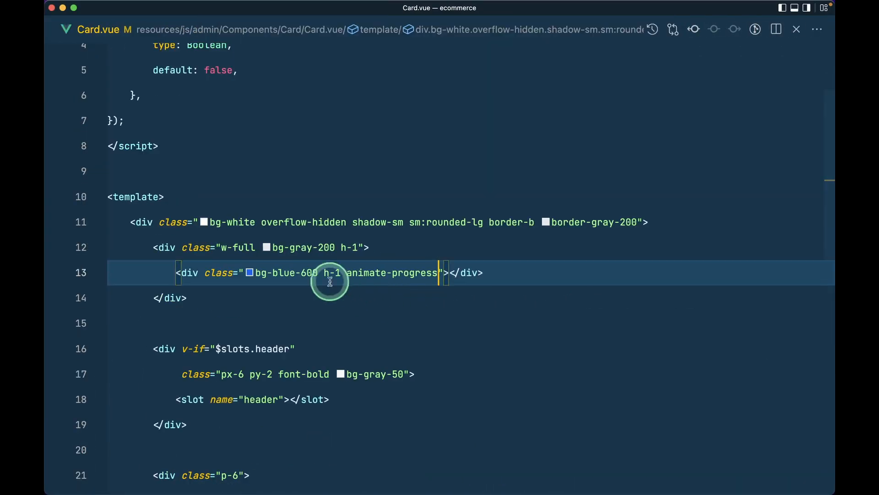
type("v-if=\"isLoading")
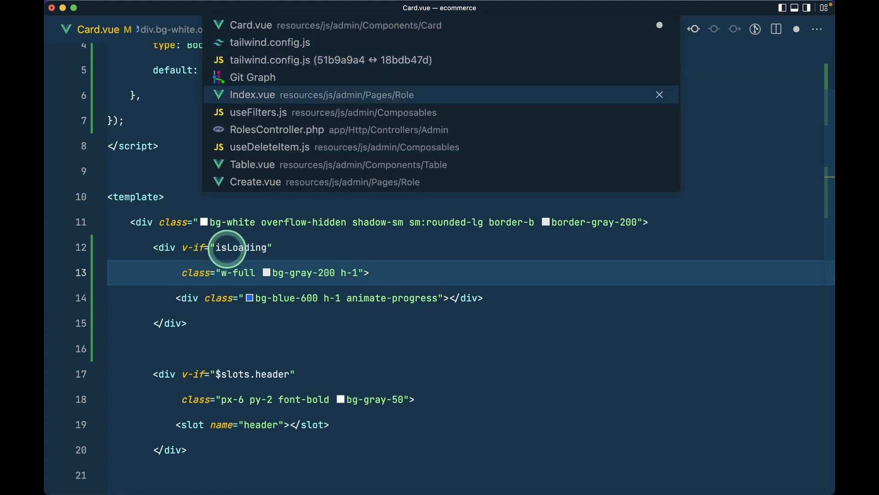
Step: Bind :is-loading="isLoading" on Index.vue's Card and filter roles by 'admin' in Chrome
left_click(253, 95)
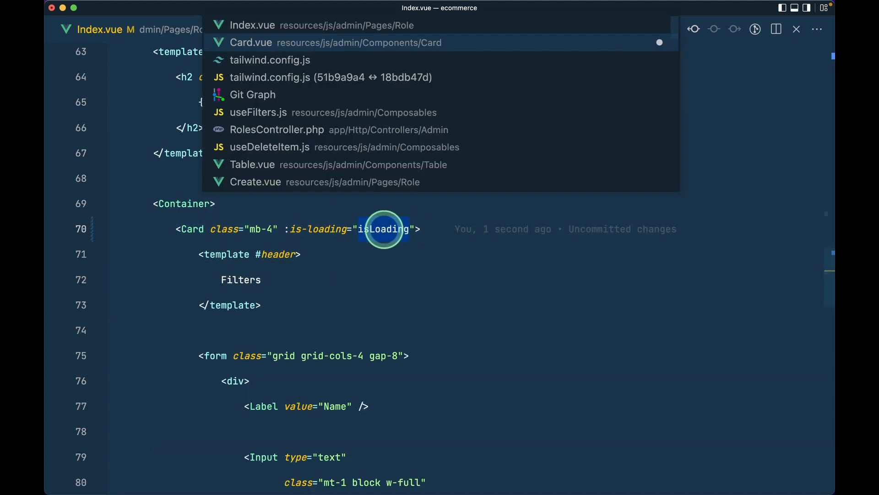
left_click(258, 112)
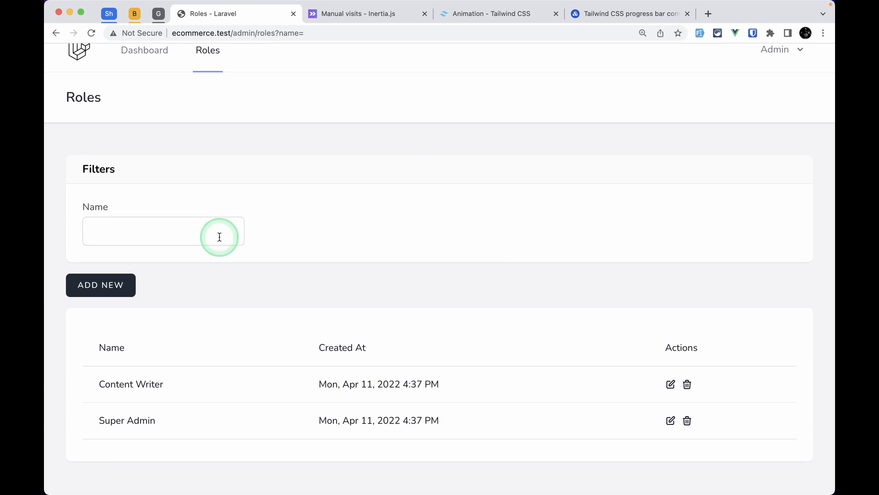
type("admin")
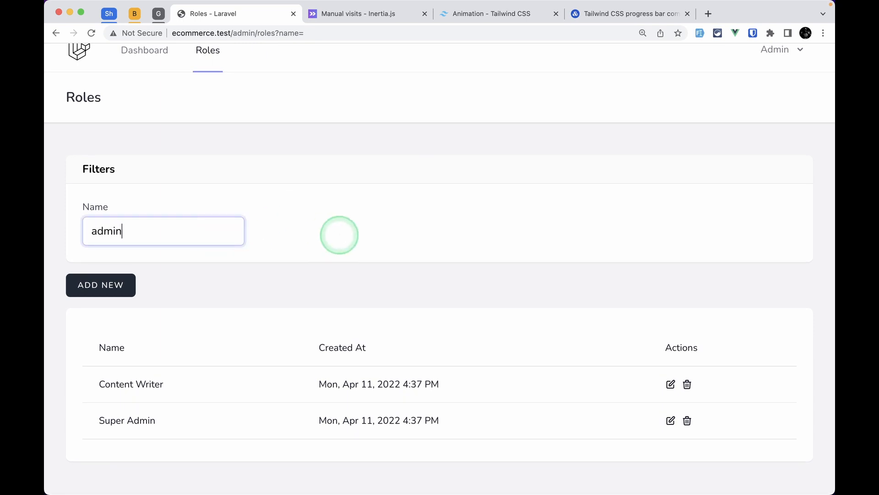
type("admin")
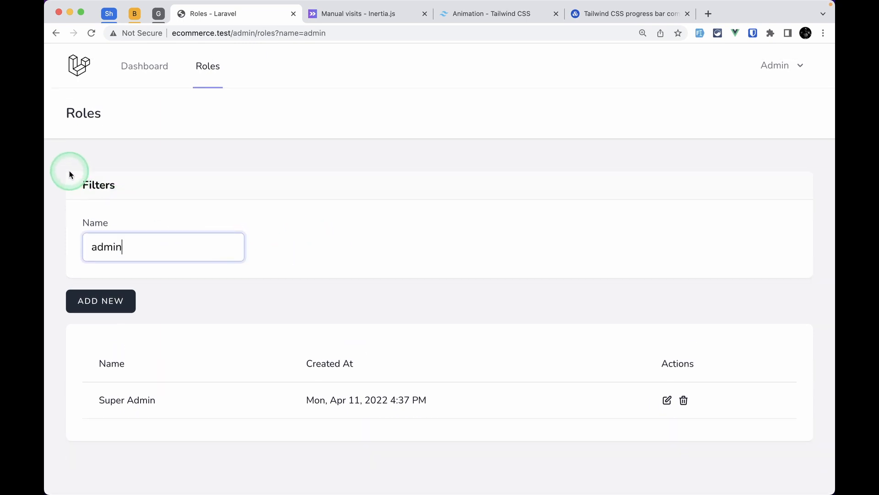
mouse_move(111, 354)
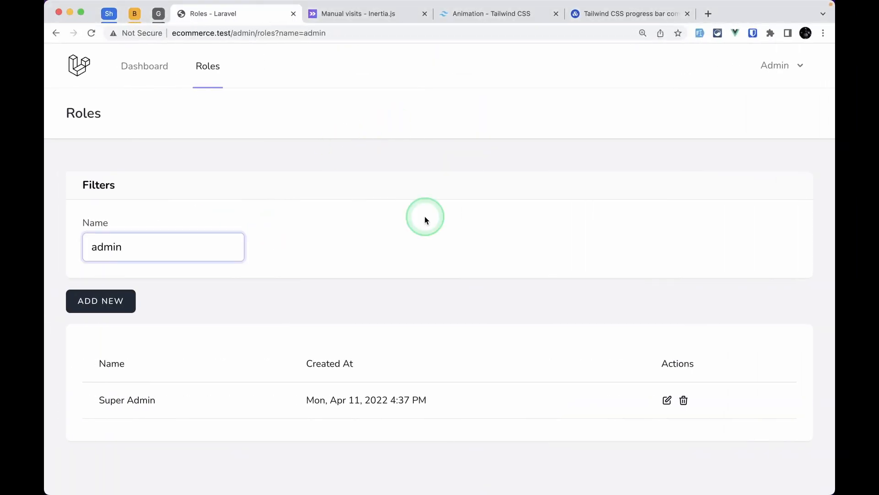
Step: Trim the Name filter to 'admi' leaving only Super Admin, with DevTools open
left_click(172, 249)
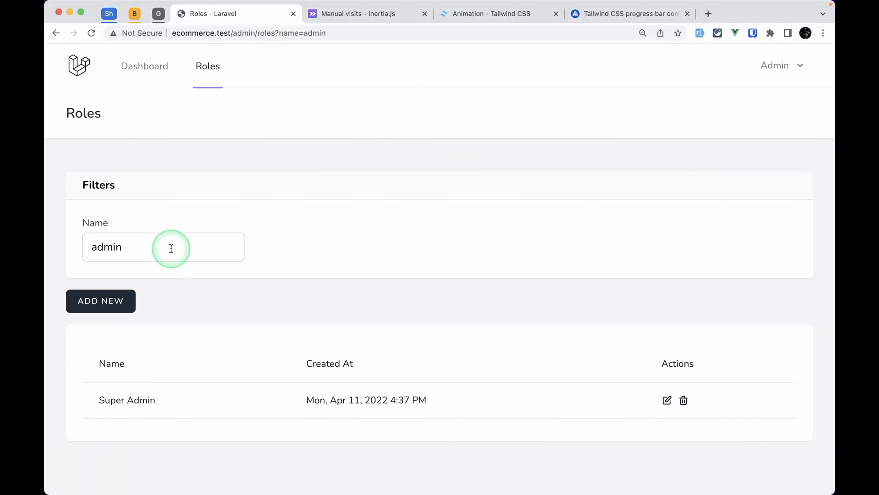
key("Backspace")
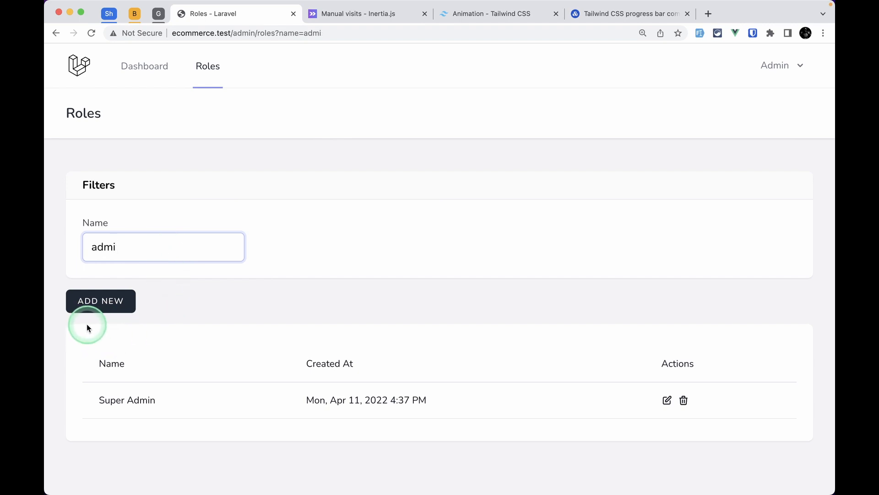
mouse_move(167, 342)
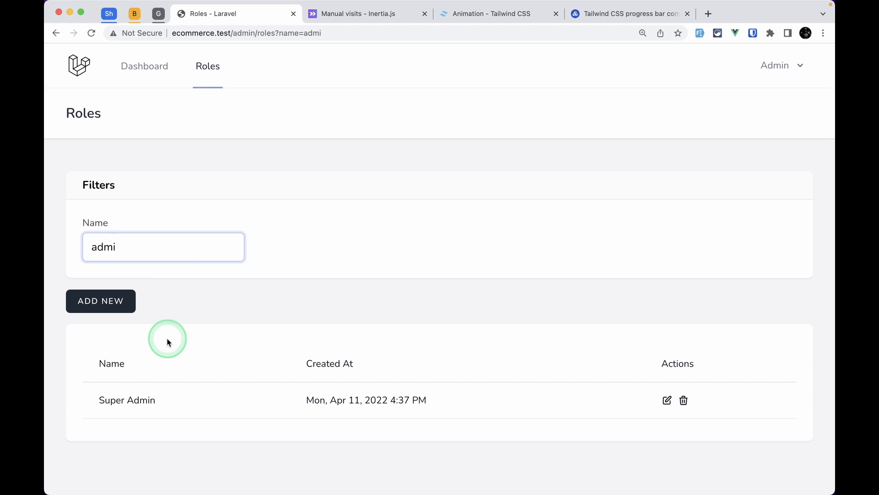
key("F12")
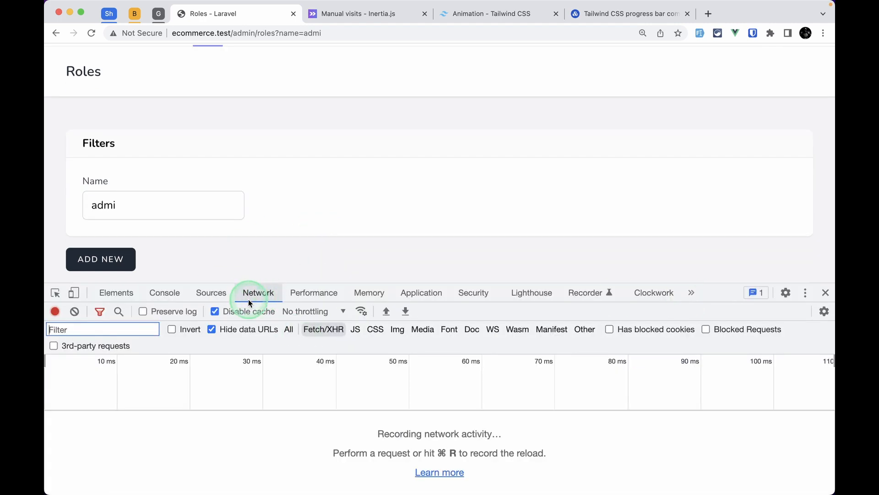
mouse_move(316, 311)
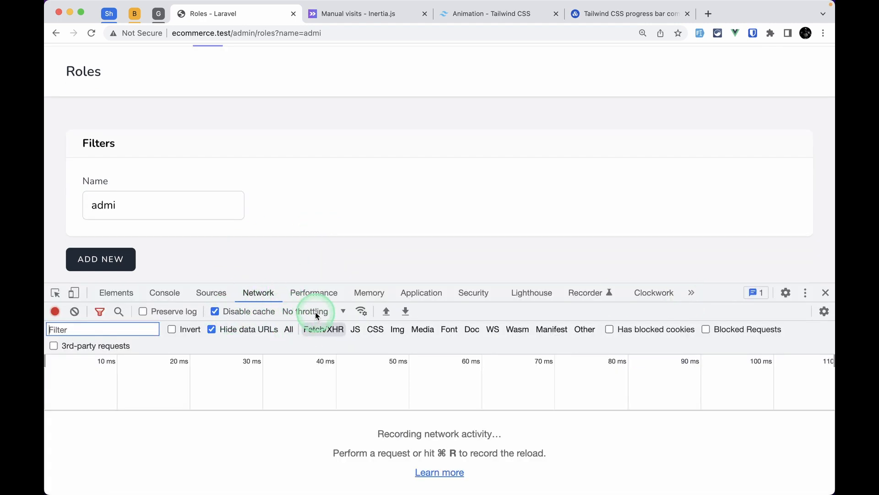
Step: Throttle the network to Slow 3G and filter by 'admin' so the progress bar animates while loading
left_click(311, 312)
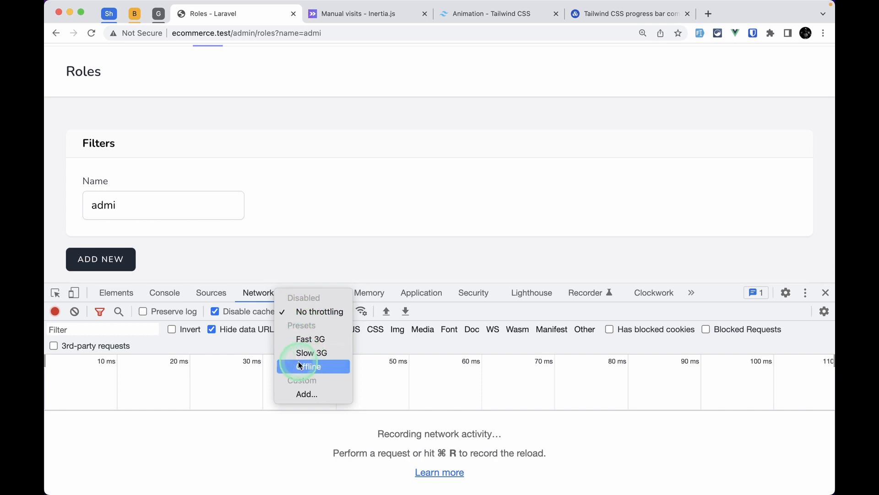
mouse_move(311, 352)
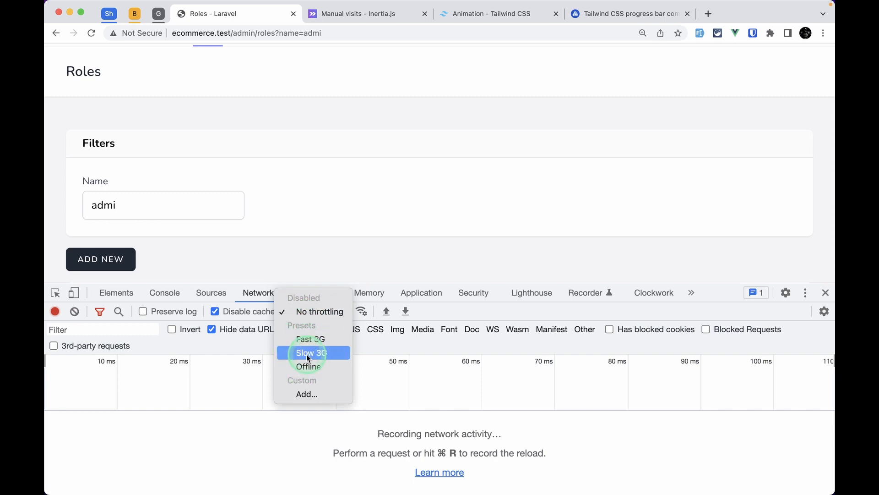
left_click(311, 352)
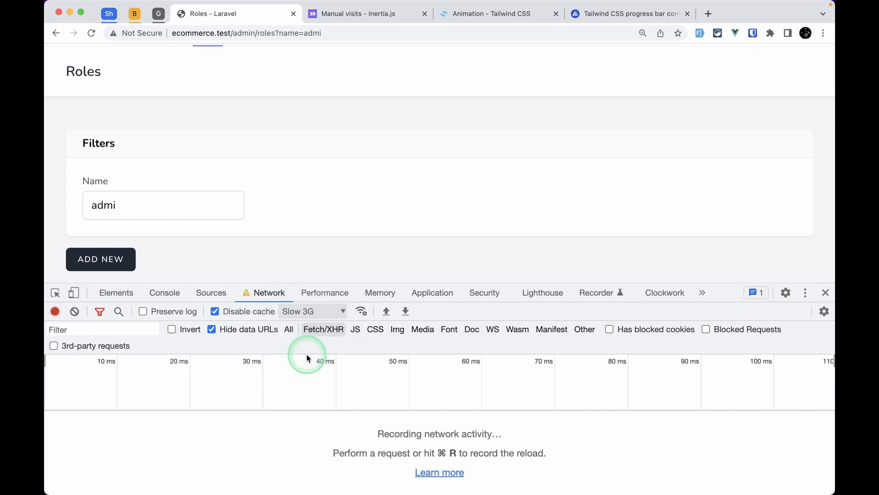
scroll("down", 3)
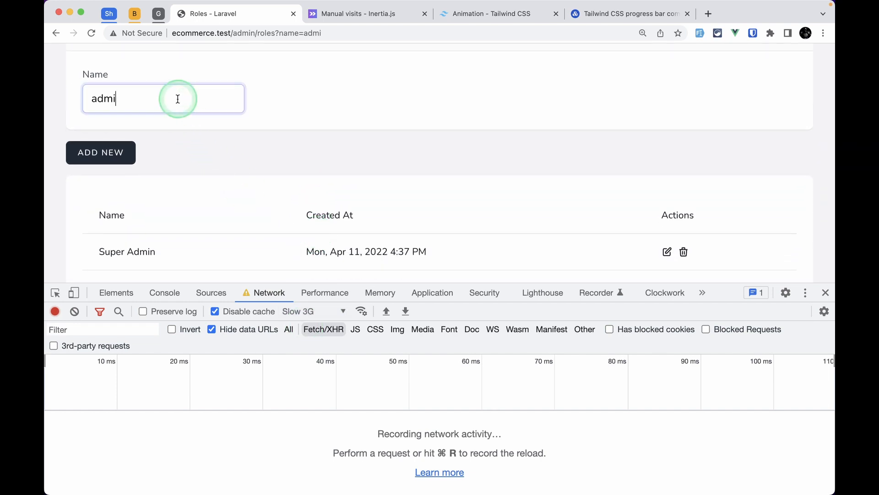
type("n")
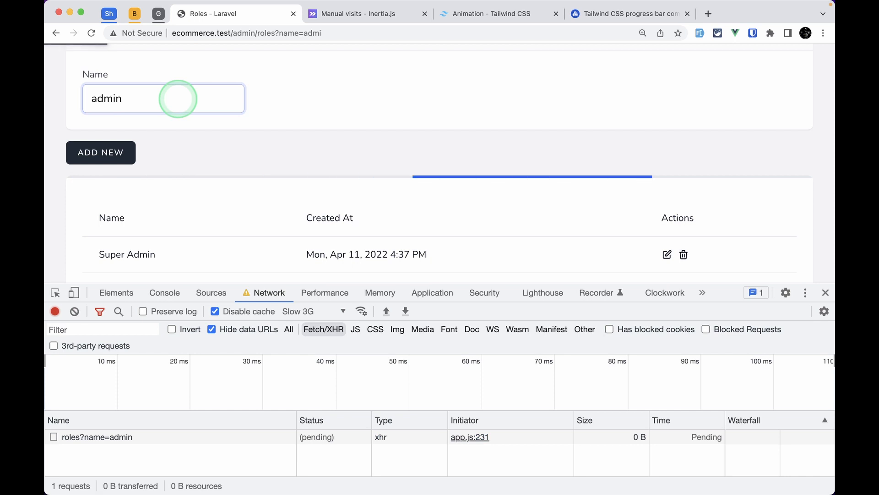